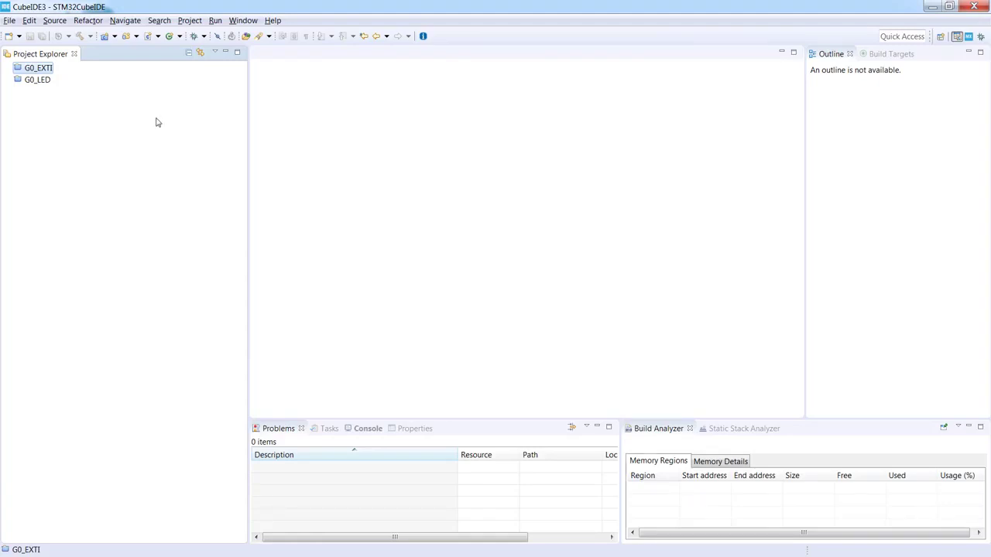
pyautogui.moveTo(70, 157)
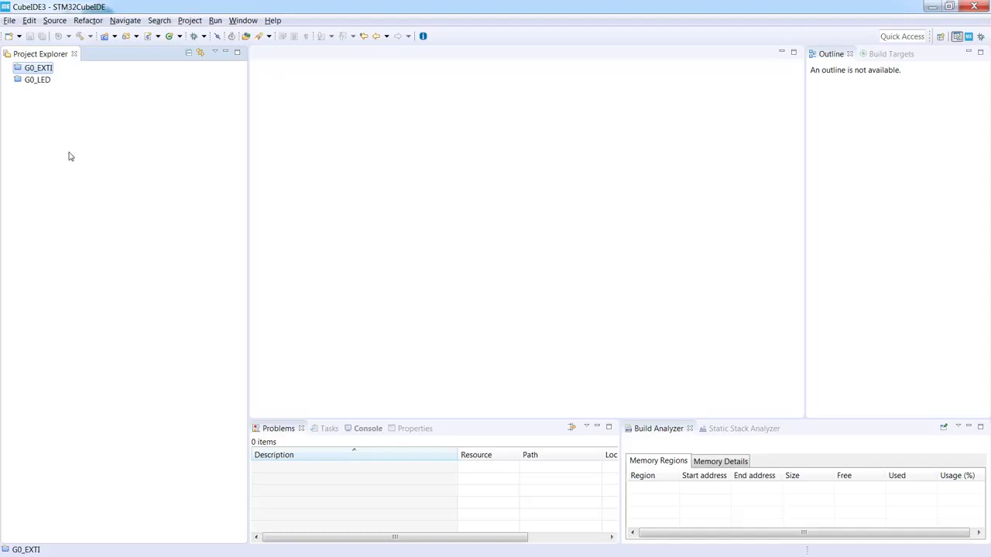
pyautogui.moveTo(10, 20)
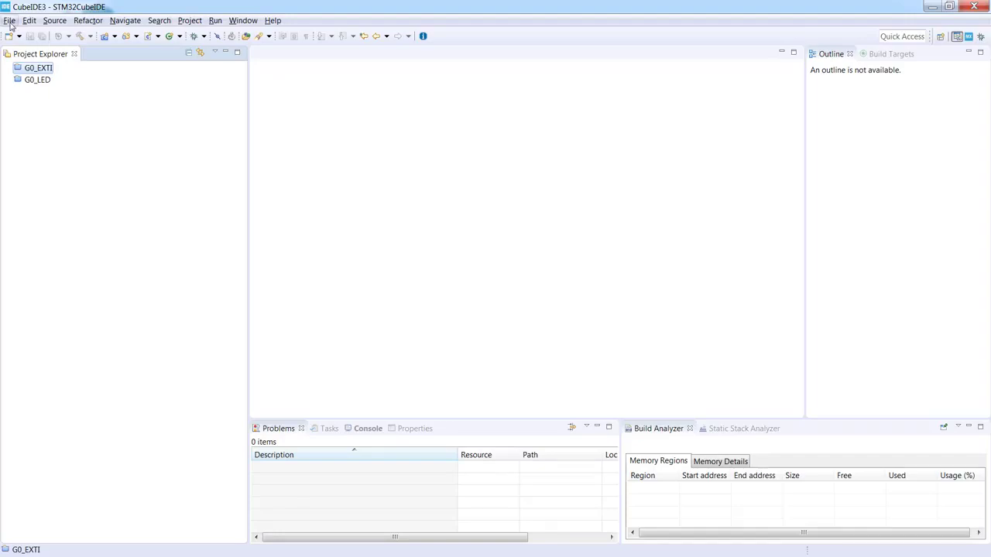
# - Start a new STM32 project for the STM32G071RBTx, found by searching 'g071rb'
pyautogui.click(10, 20)
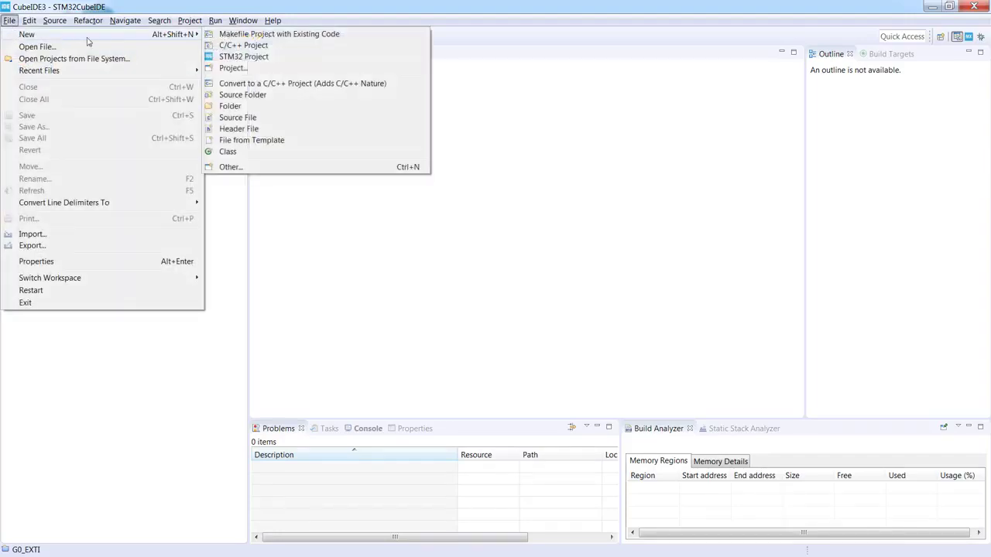
pyautogui.moveTo(243, 57)
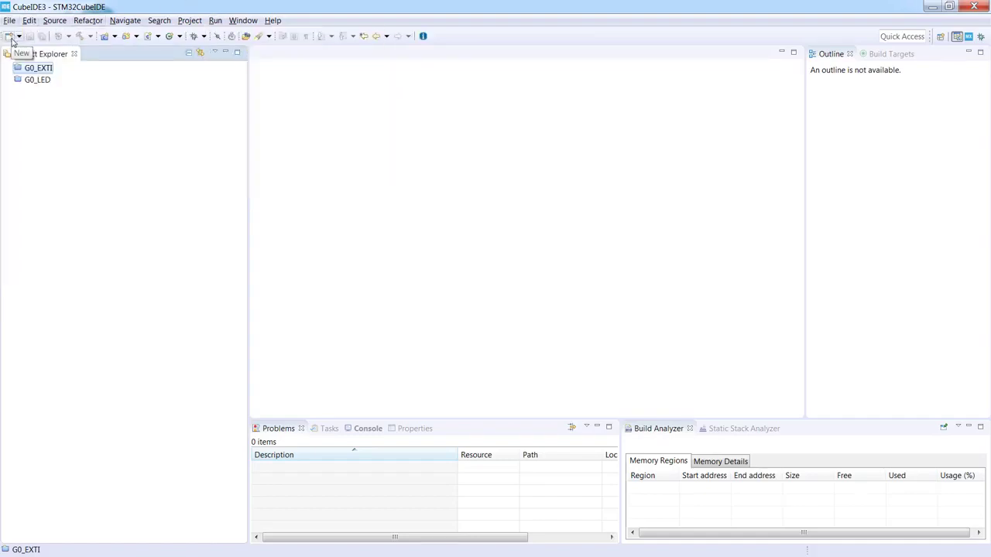
pyautogui.click(10, 36)
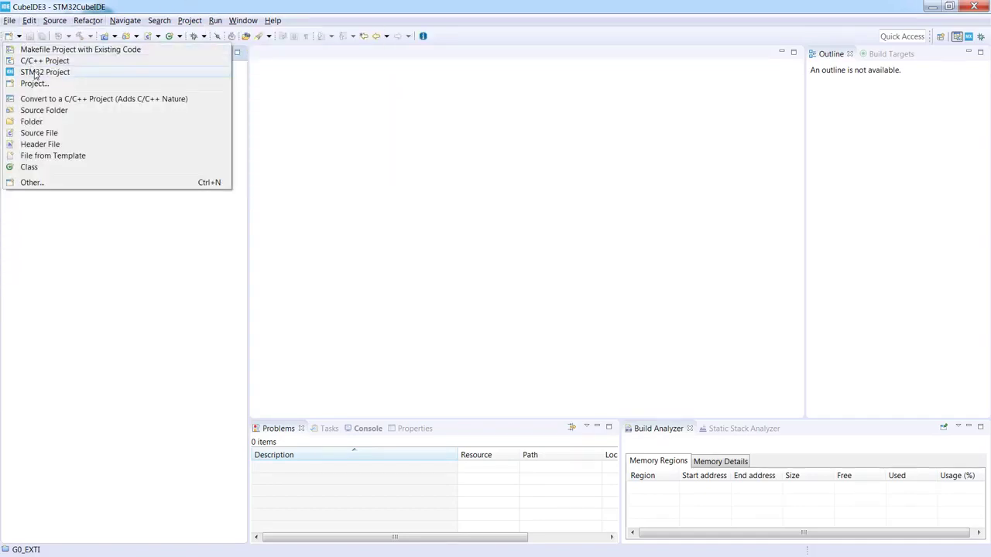
pyautogui.click(45, 72)
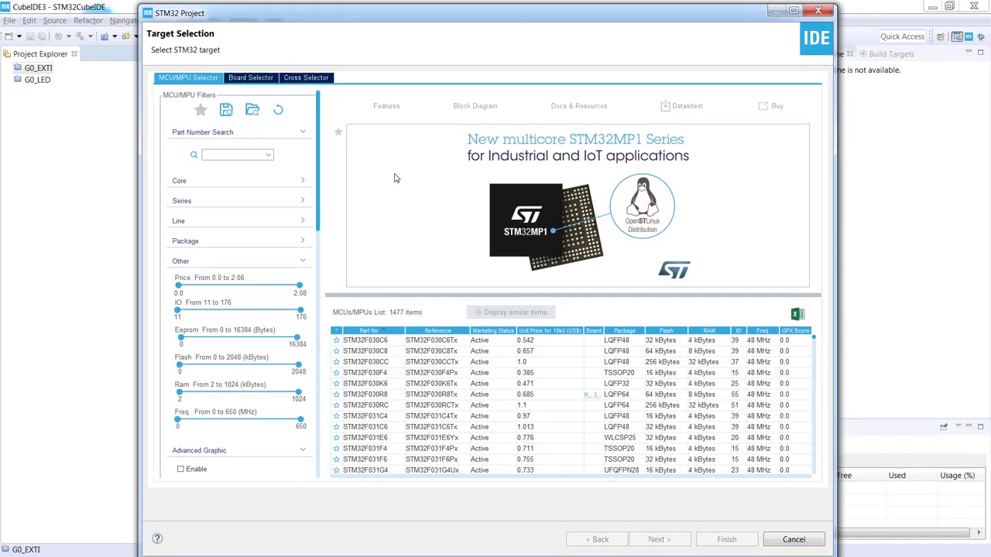
pyautogui.write('g071rb')
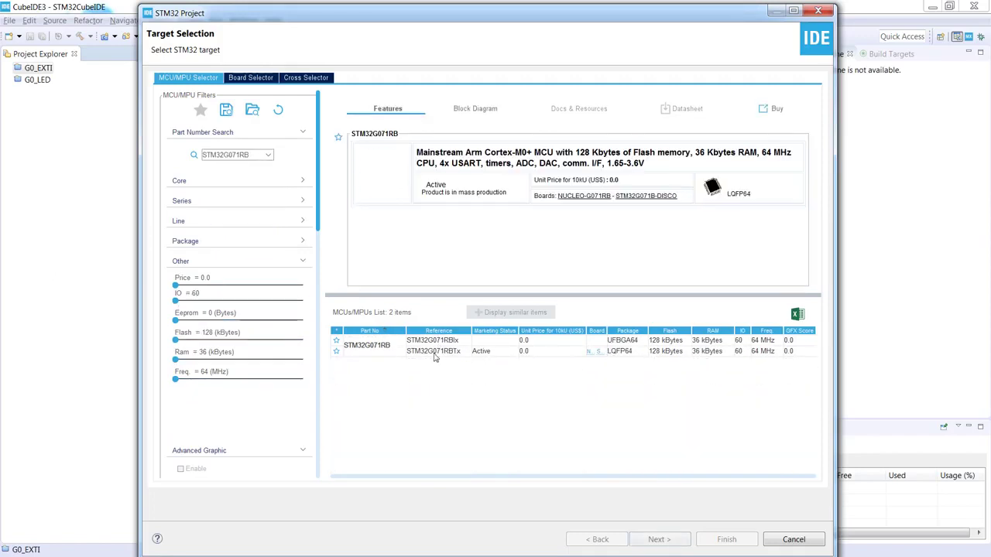
pyautogui.click(433, 351)
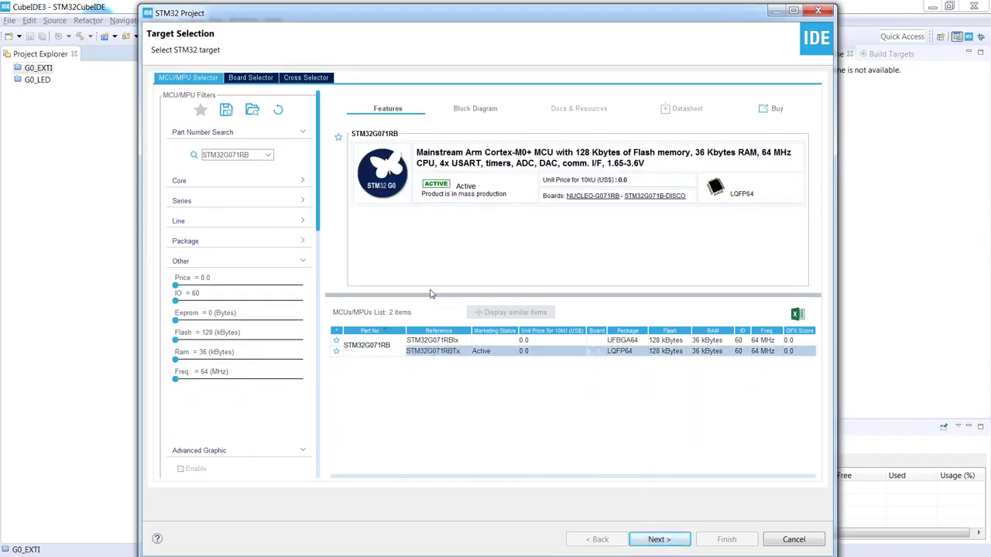
pyautogui.moveTo(603, 243)
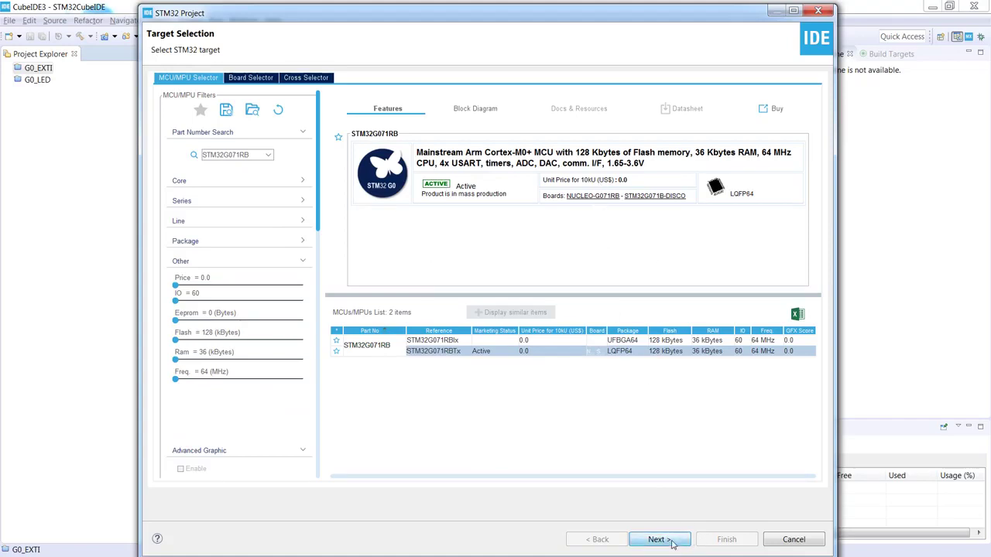
pyautogui.click(659, 539)
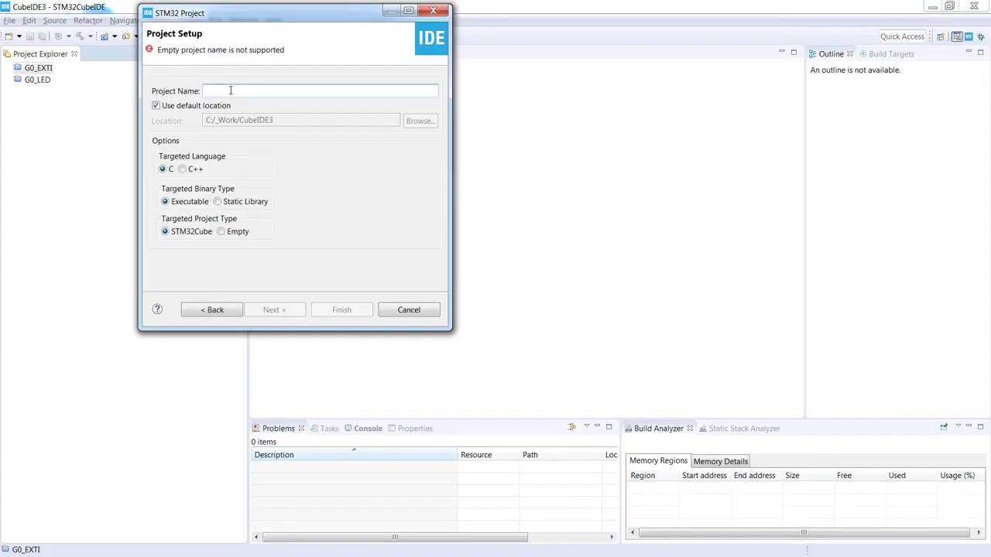
# - Name the project G0_PWM and finish generating it
pyautogui.write('G0_PWM')
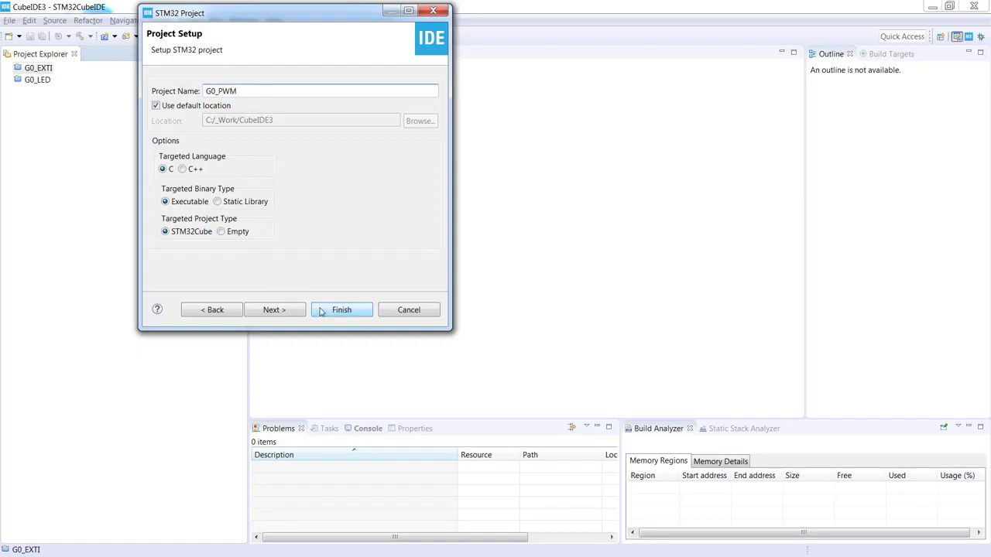
pyautogui.click(341, 309)
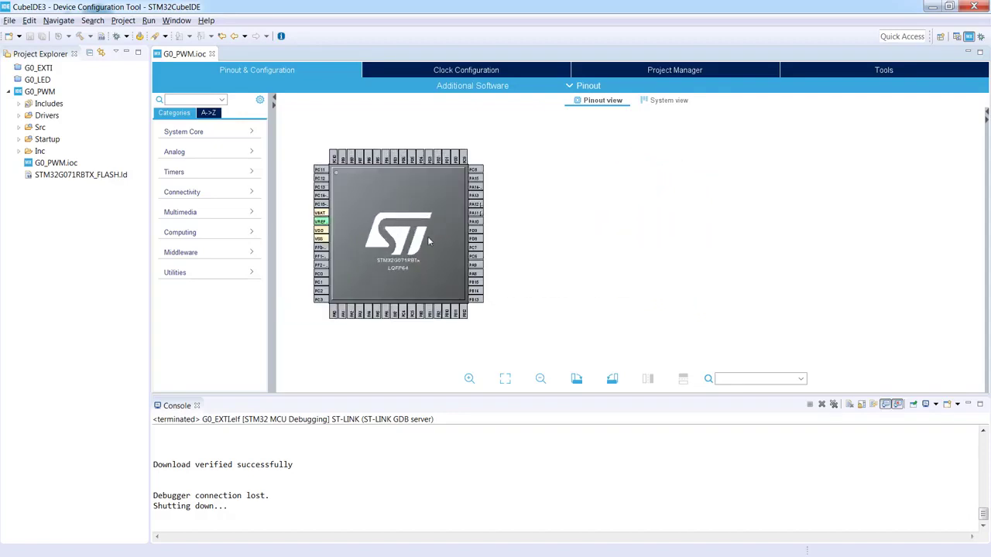
# - Zoom in twice on the STM32G071RBTx chip pinout diagram
pyautogui.click(468, 378)
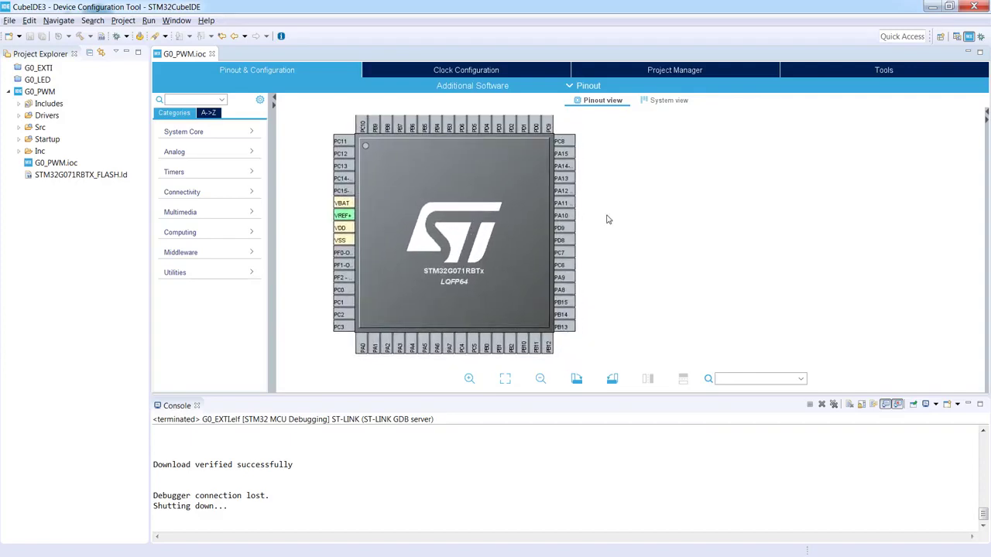
pyautogui.moveTo(619, 277)
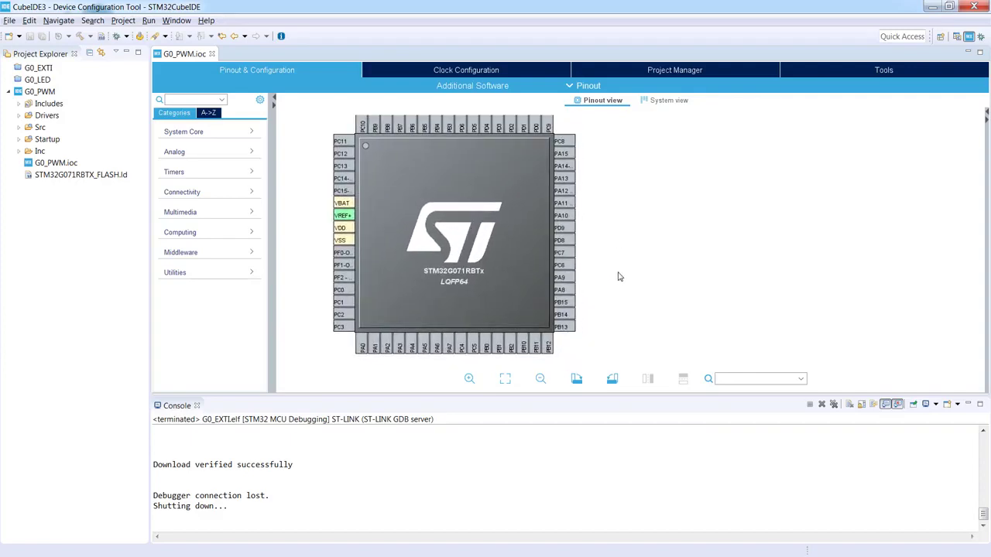
pyautogui.click(469, 379)
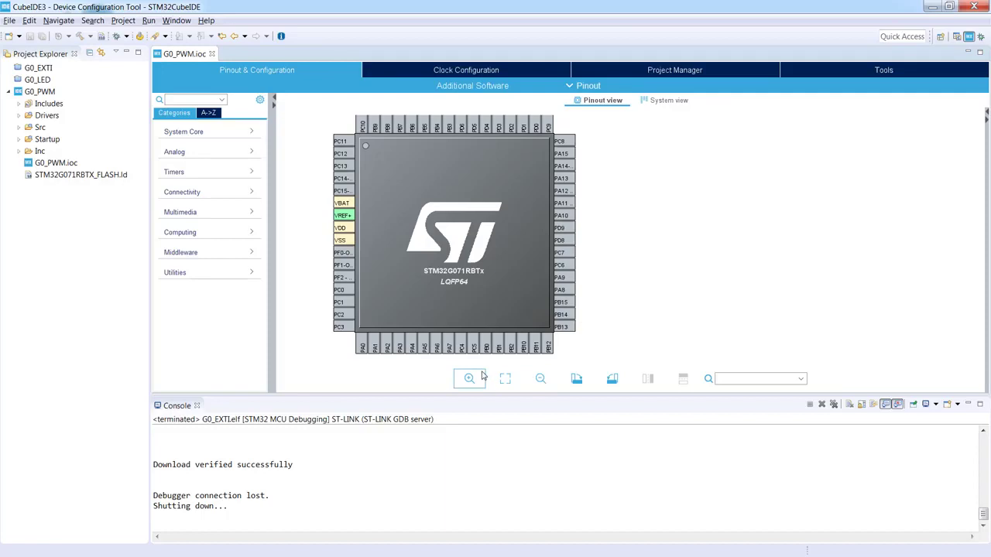
pyautogui.moveTo(434, 300)
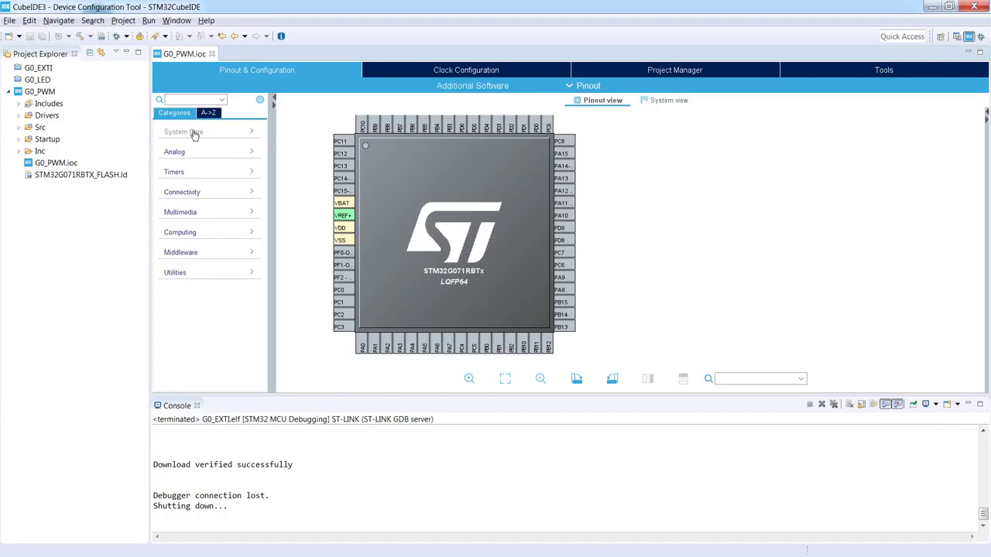
# - Enable Serial Wire debug under System Core > SYS, using PA13 and PA14
pyautogui.click(183, 131)
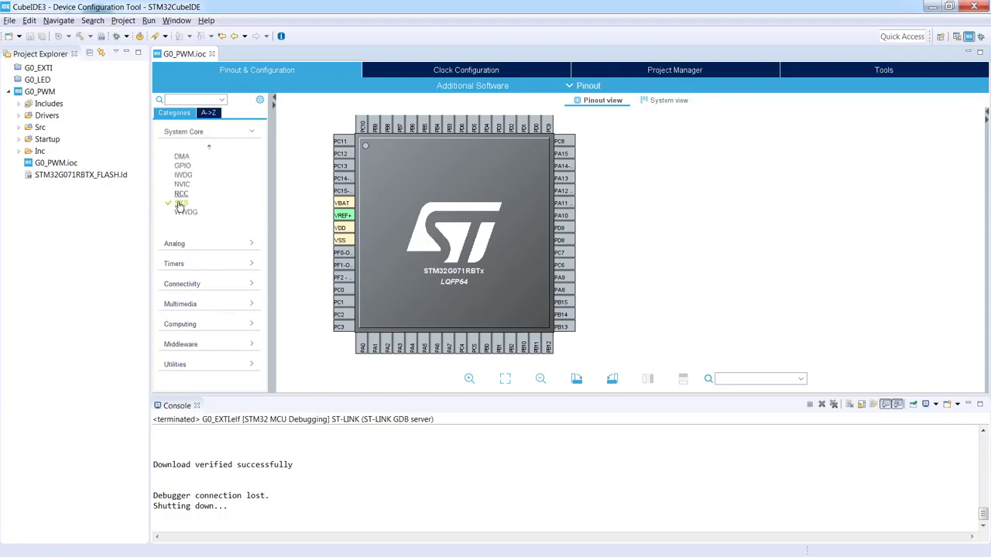
pyautogui.click(181, 202)
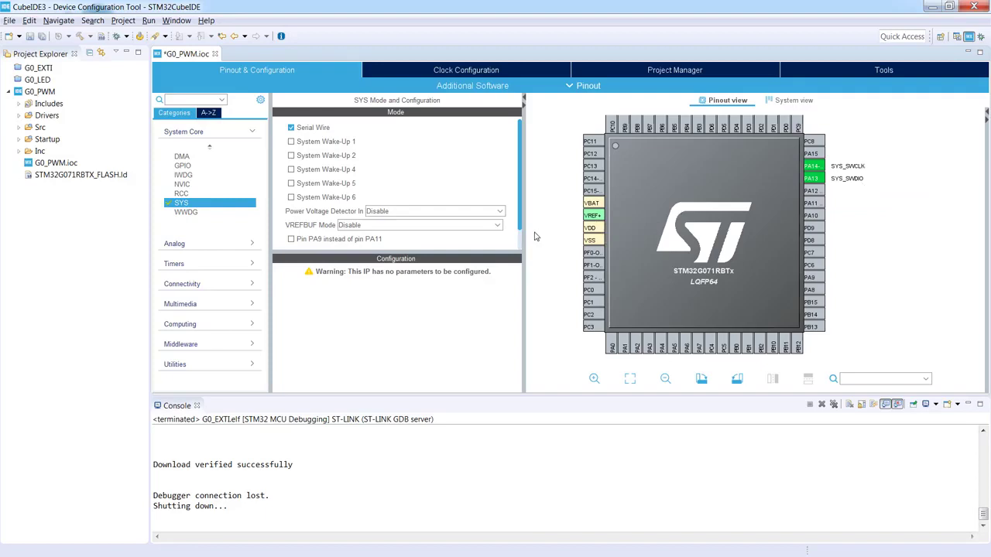
pyautogui.moveTo(534, 236)
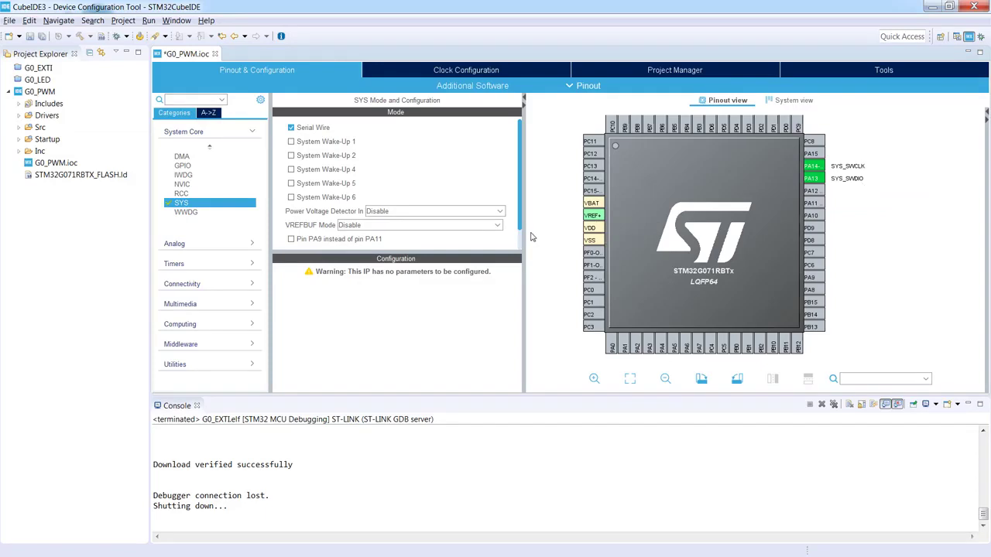
pyautogui.moveTo(837, 246)
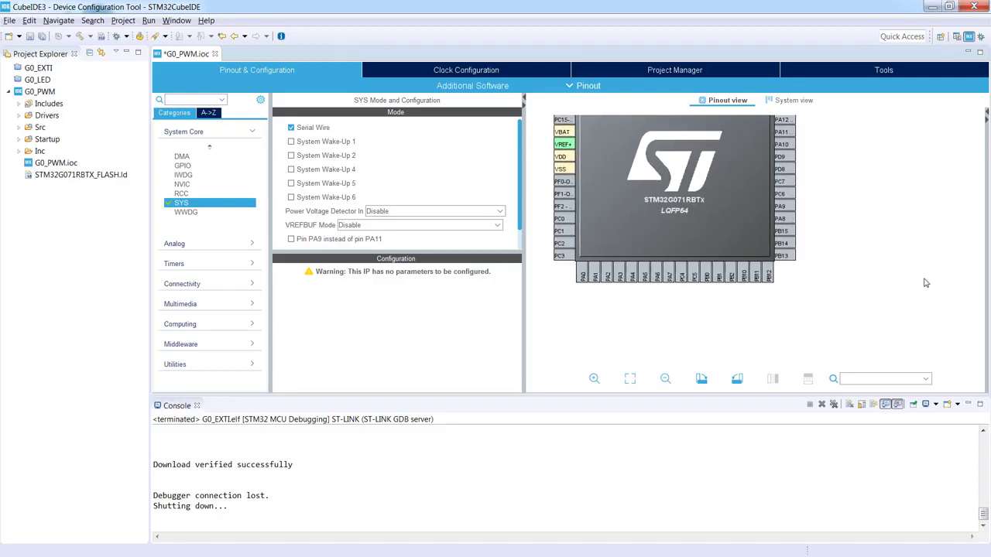
pyautogui.moveTo(917, 290)
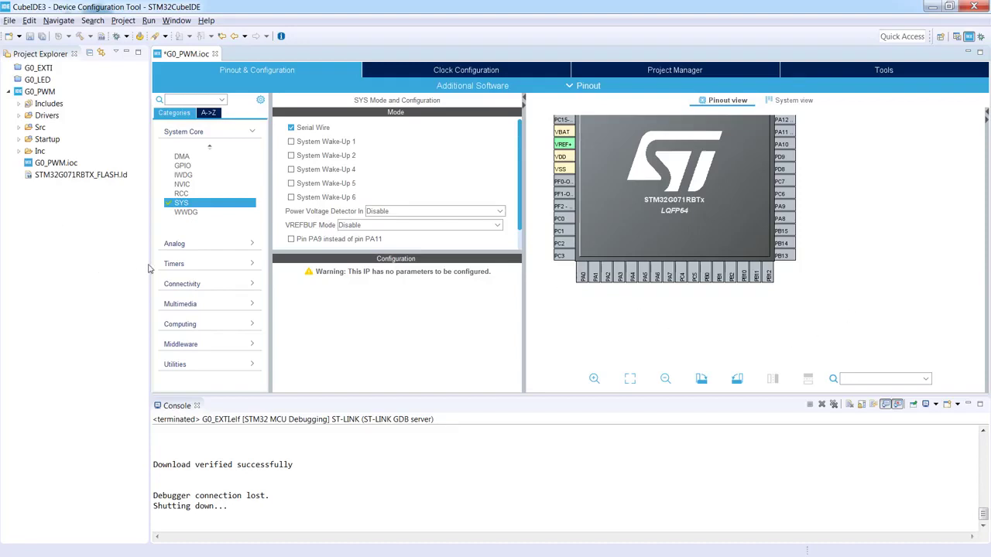
pyautogui.moveTo(173, 263)
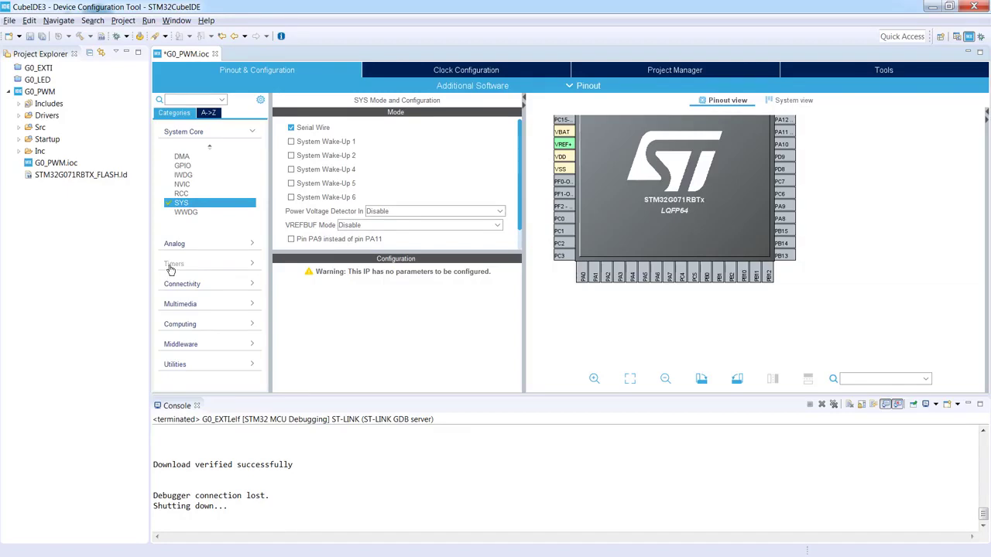
# - Set the TIM2 clock source to Internal Clock
pyautogui.click(173, 263)
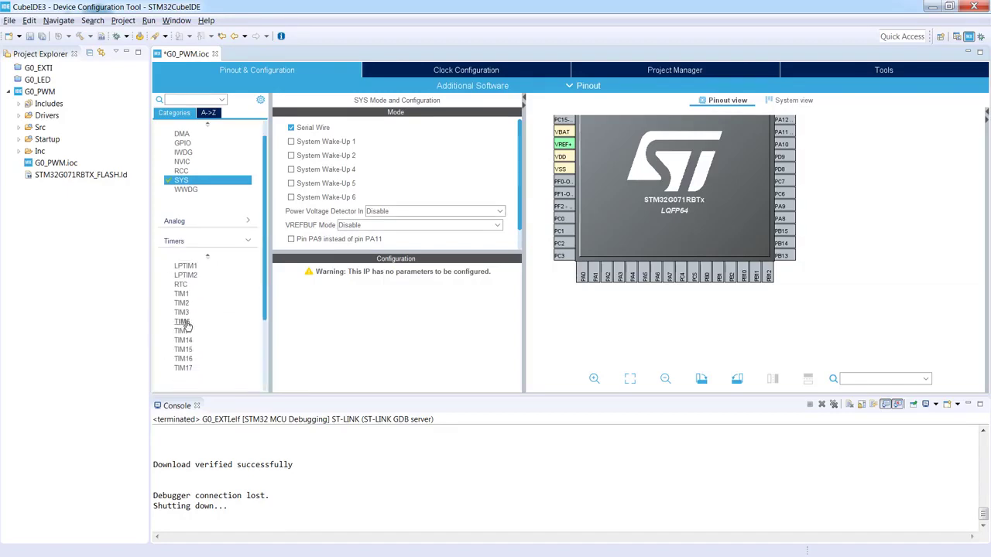
pyautogui.click(181, 303)
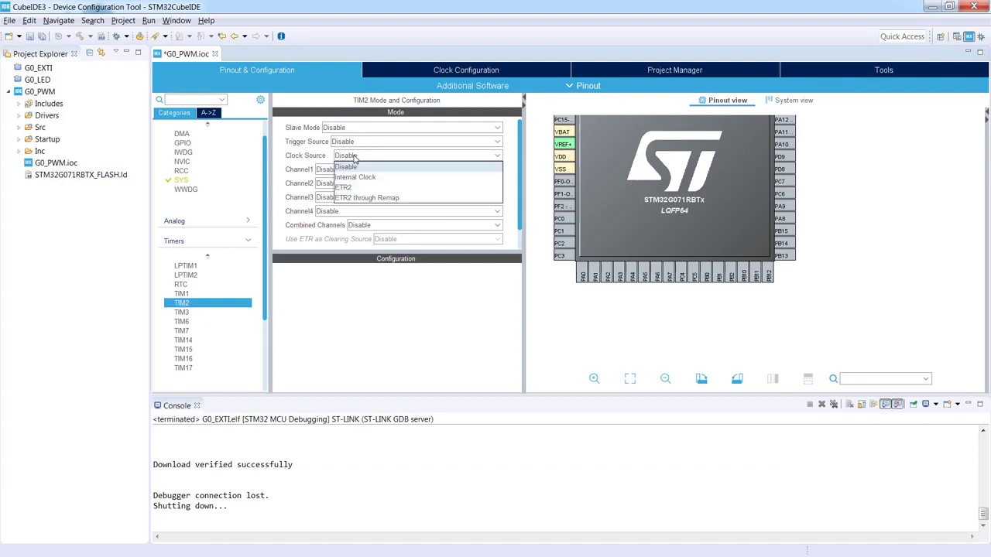
pyautogui.click(355, 177)
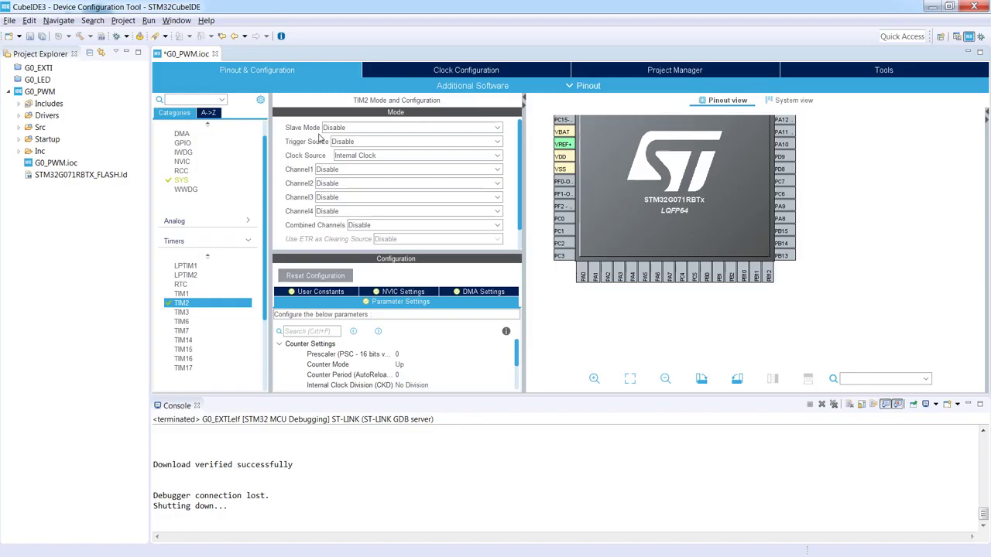
pyautogui.moveTo(302, 124)
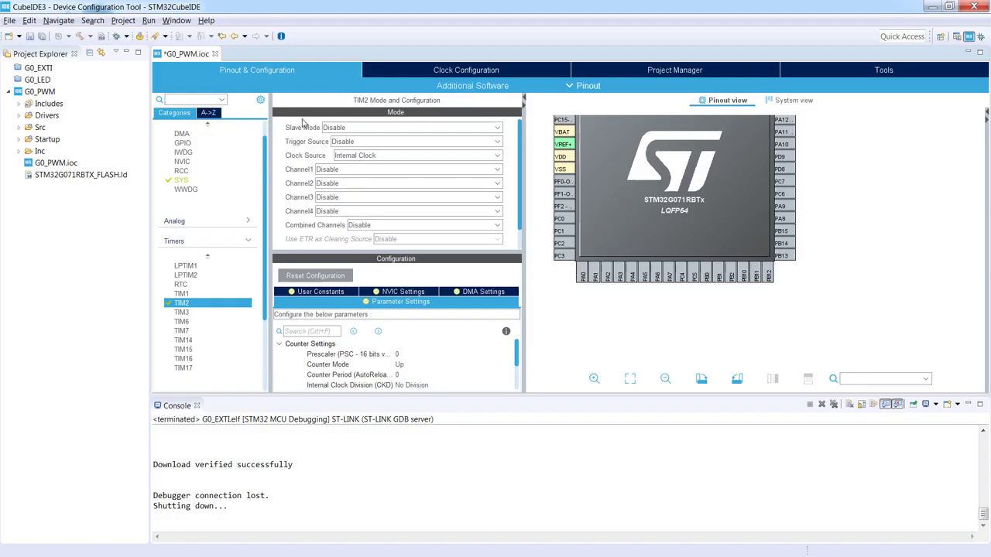
pyautogui.moveTo(304, 122)
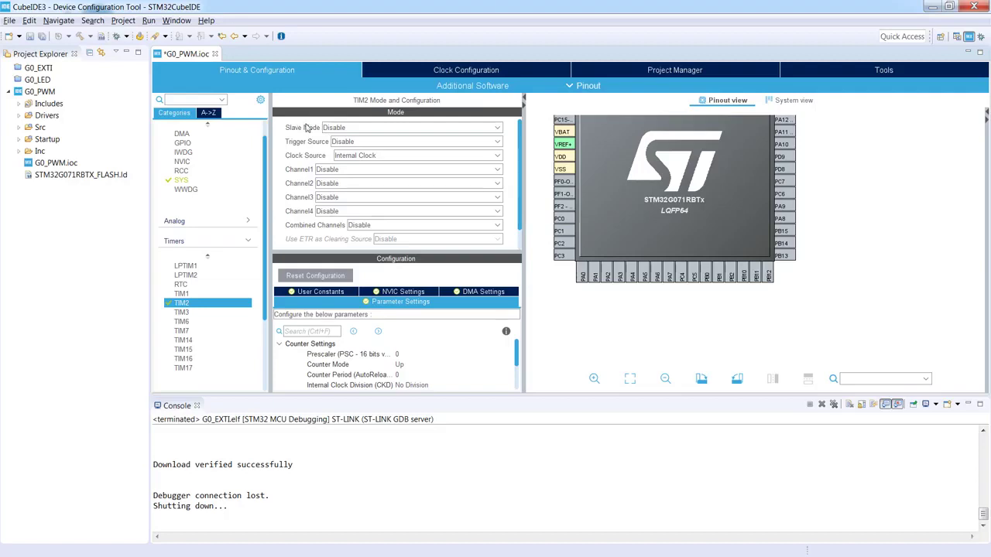
pyautogui.moveTo(389, 163)
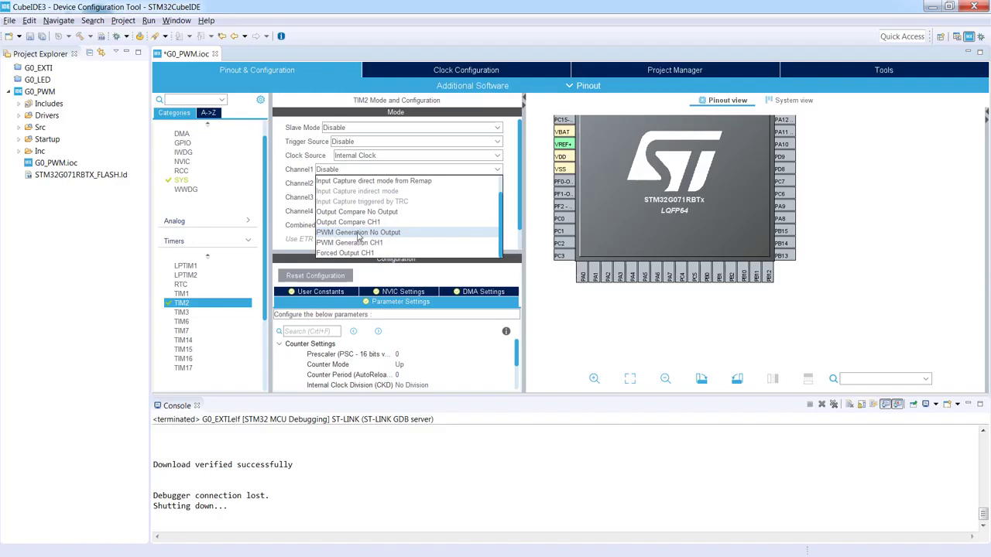
pyautogui.moveTo(412, 233)
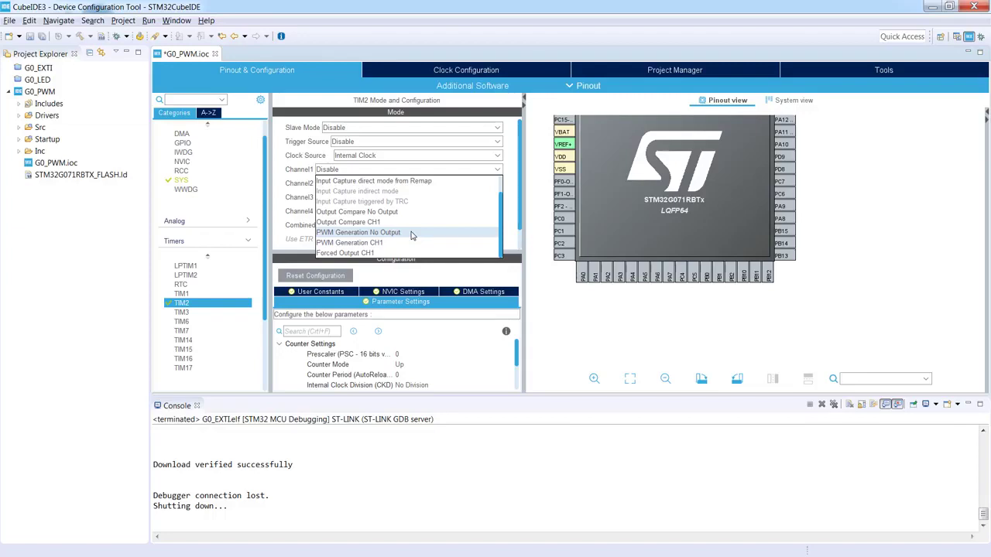
pyautogui.moveTo(394, 237)
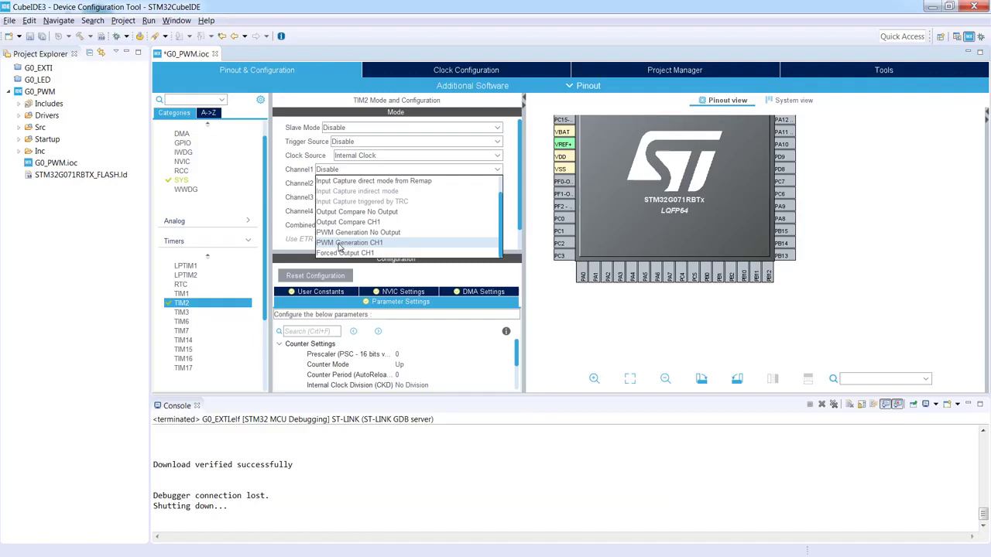
# - Choose PWM Generation CH1 for TIM2 Channel1
pyautogui.click(349, 242)
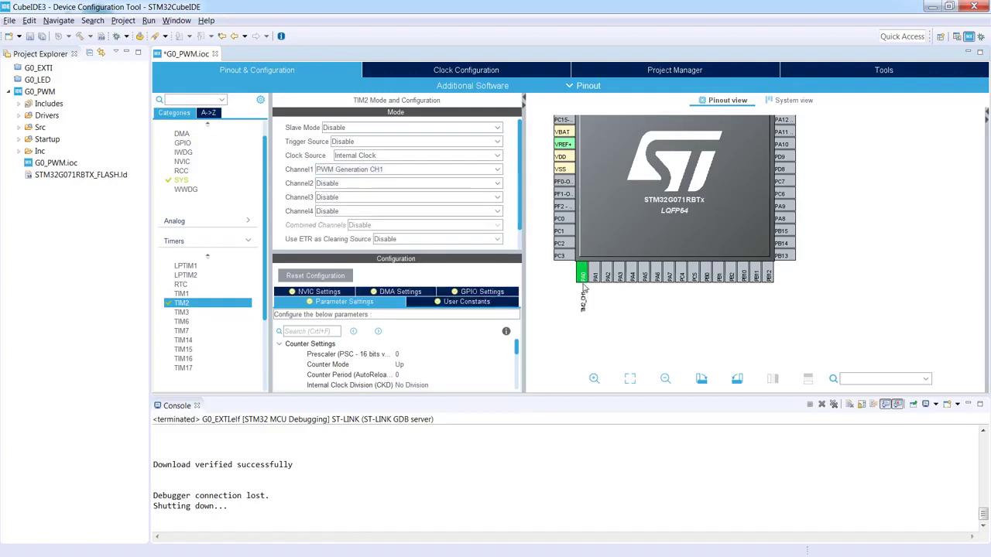
pyautogui.moveTo(576, 318)
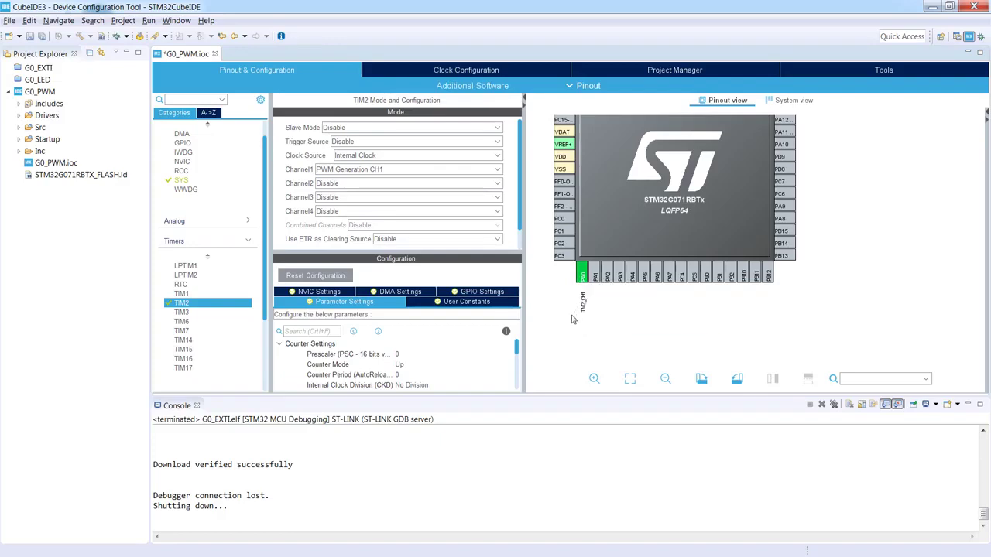
pyautogui.moveTo(581, 308)
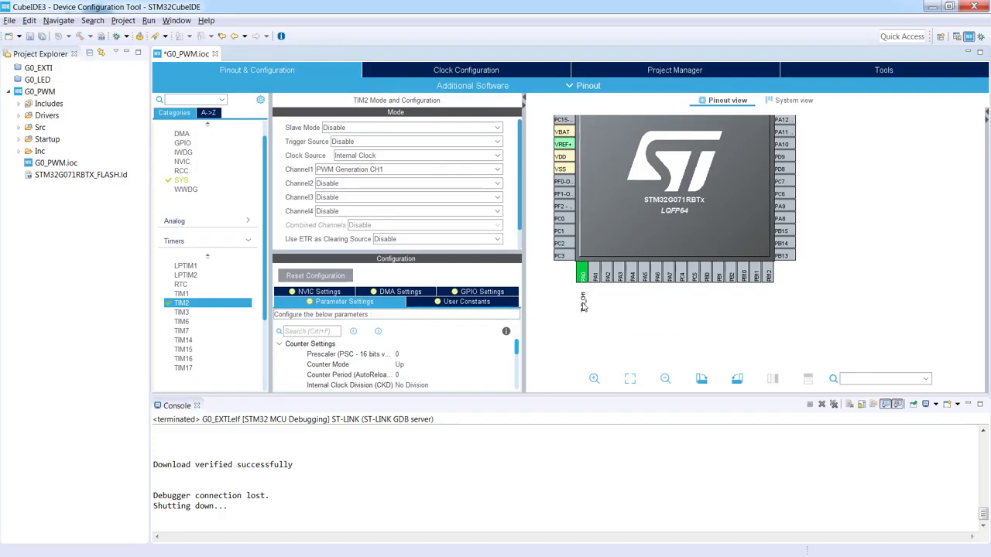
pyautogui.moveTo(581, 273)
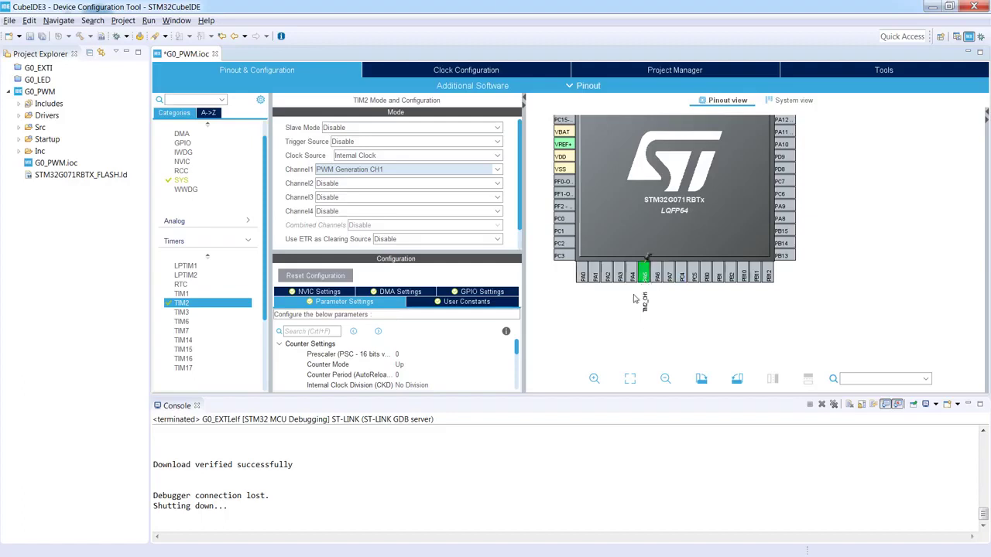
pyautogui.moveTo(626, 324)
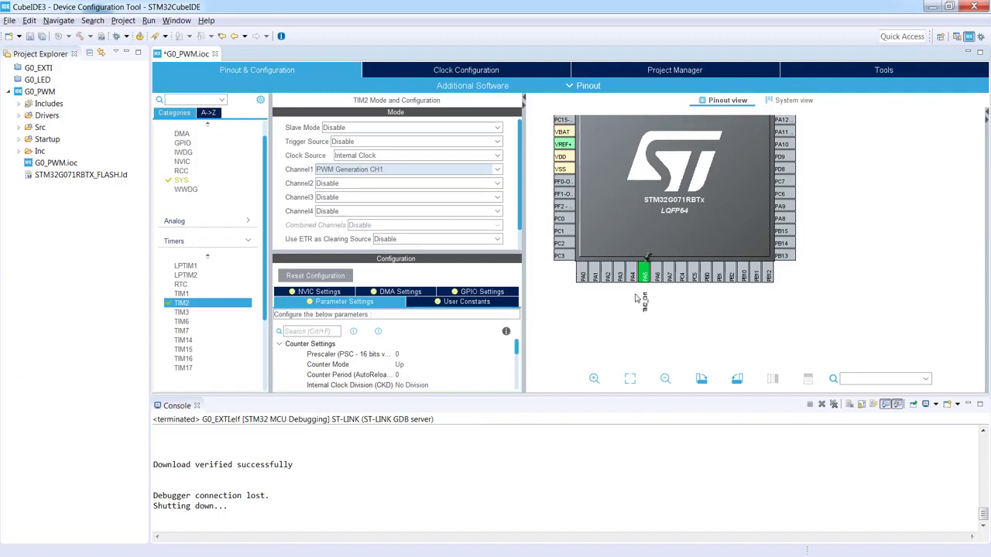
pyautogui.moveTo(591, 298)
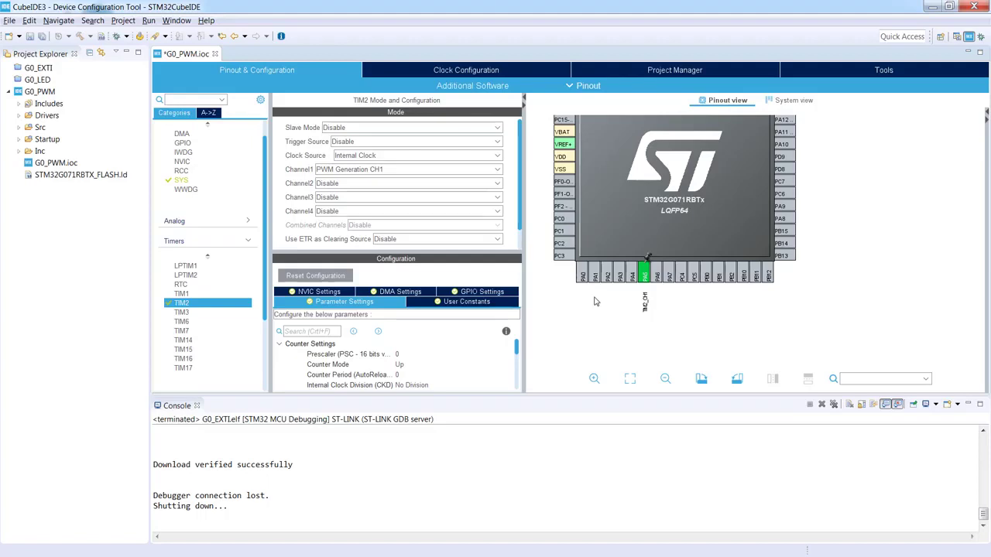
pyautogui.moveTo(662, 292)
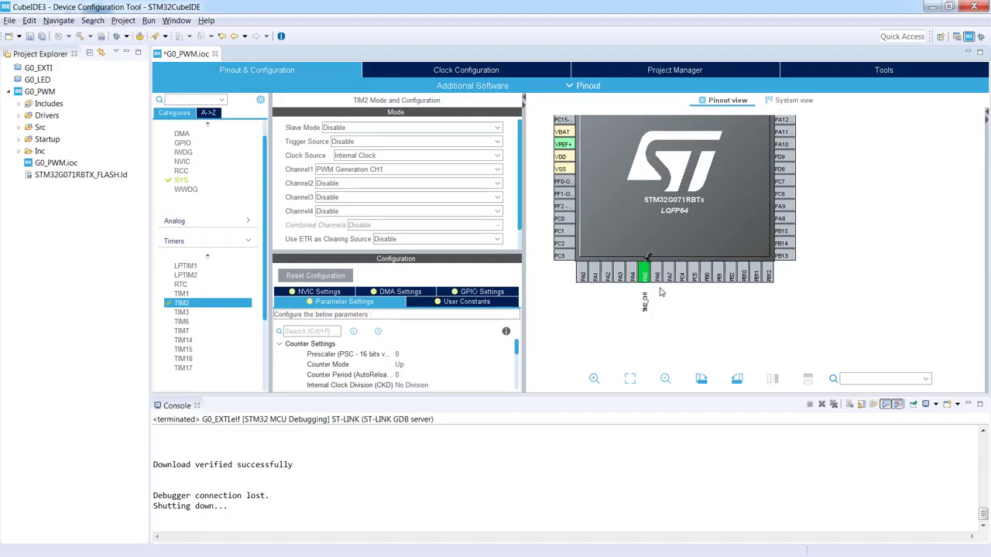
pyautogui.moveTo(260, 147)
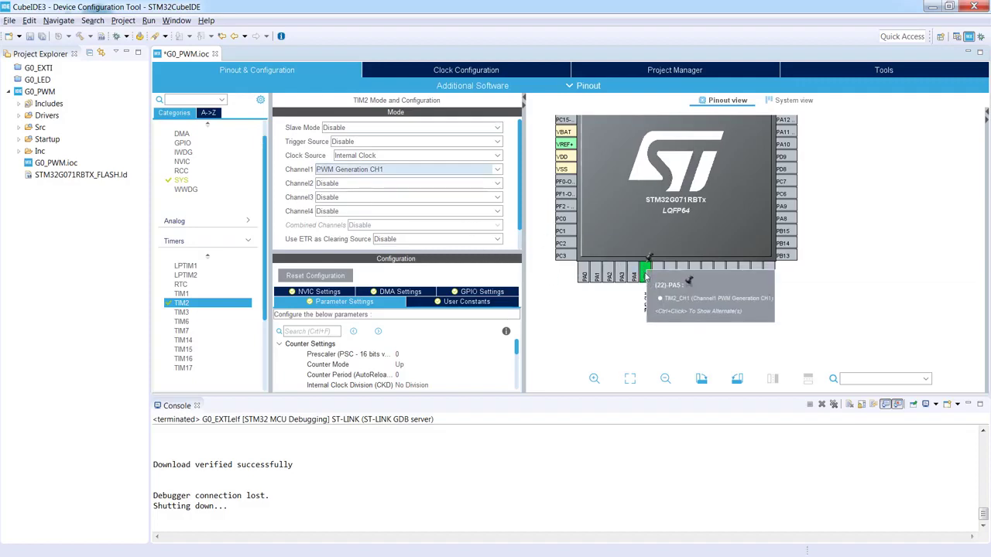
# - Release the TIM2_CH1 pin, then assign TIM2_CH1 directly to pin PA5
pyautogui.click(646, 270)
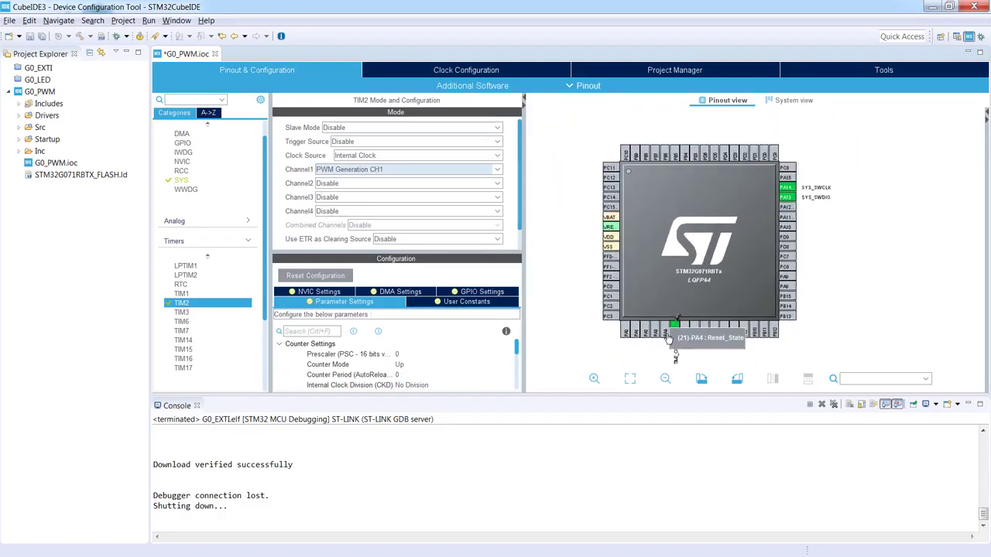
pyautogui.click(675, 324)
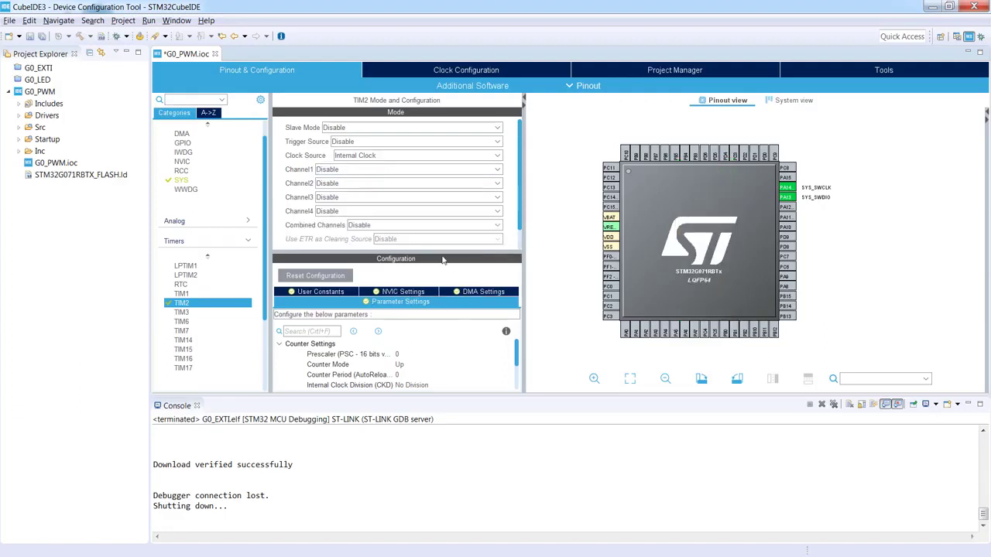
pyautogui.moveTo(910, 287)
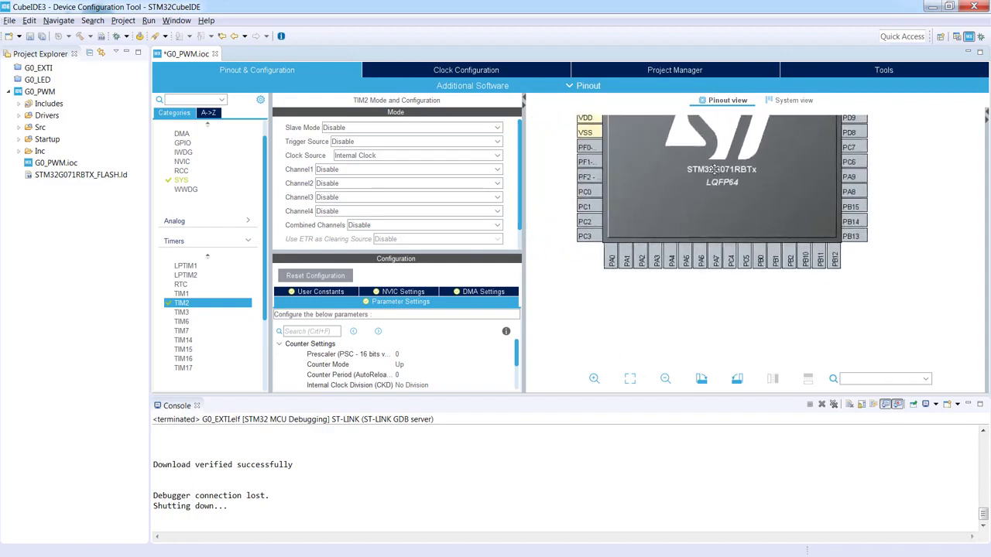
pyautogui.moveTo(611, 261)
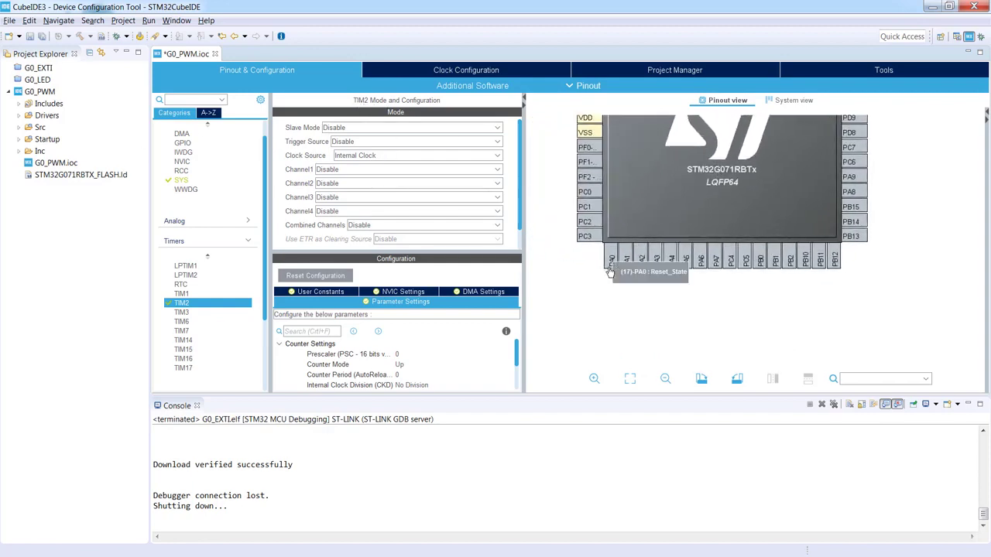
pyautogui.moveTo(686, 258)
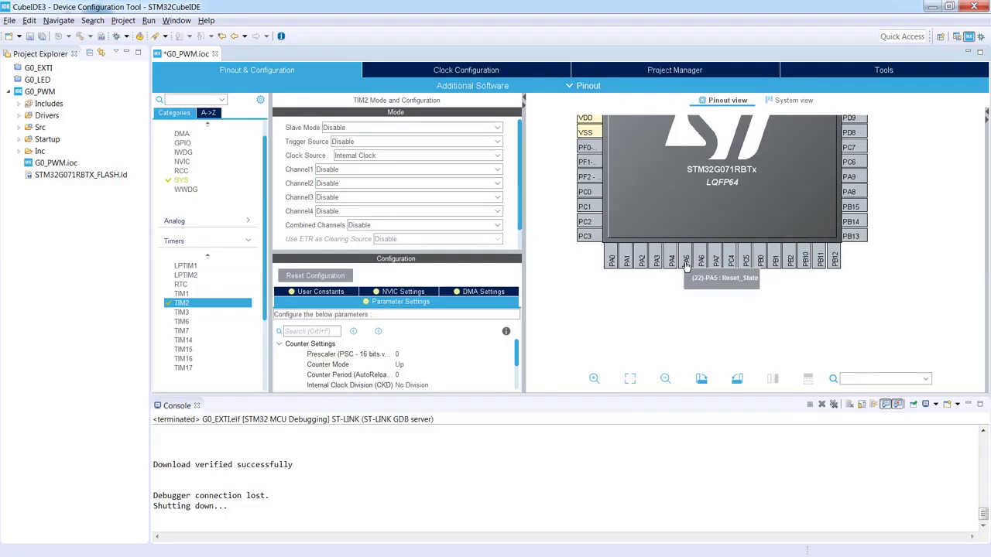
pyautogui.click(685, 263)
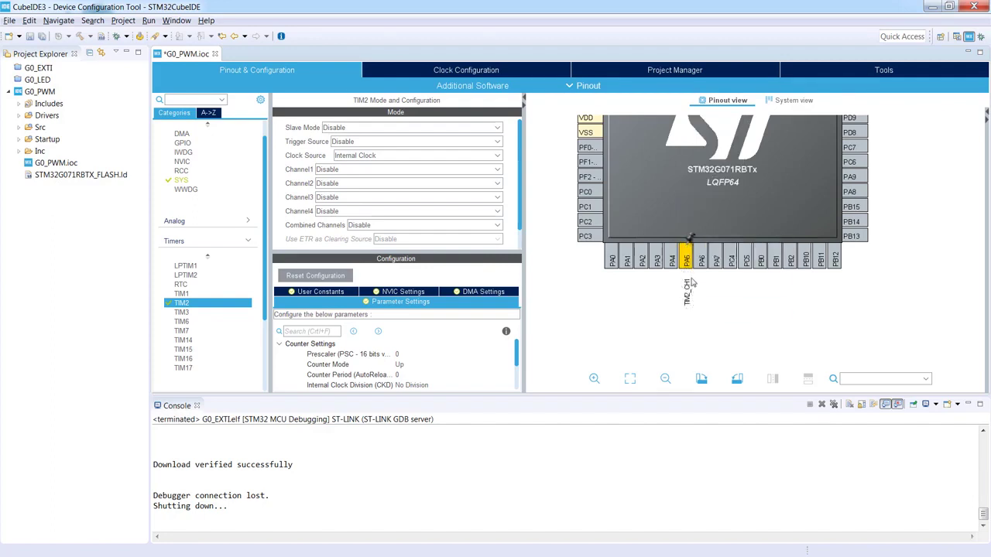
pyautogui.moveTo(683, 321)
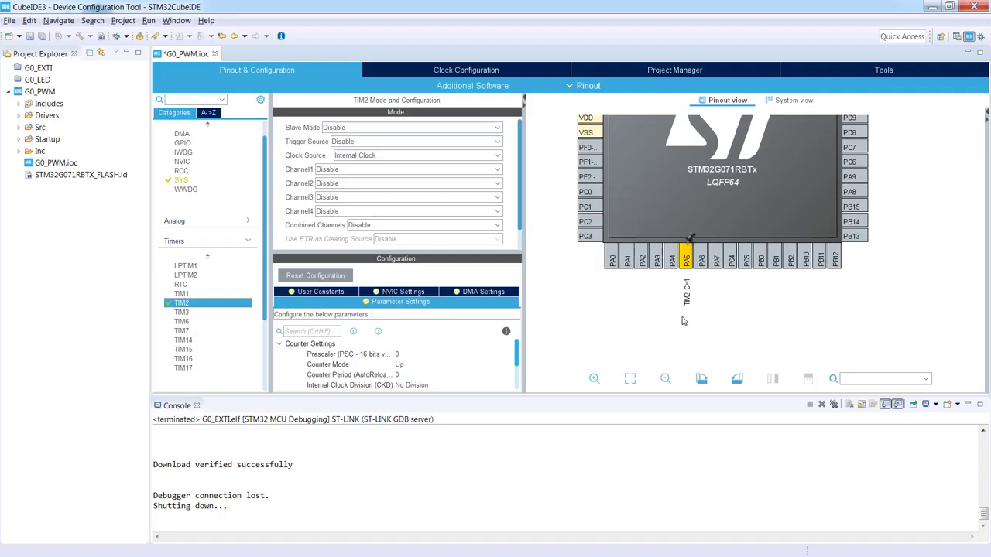
pyautogui.moveTo(687, 258)
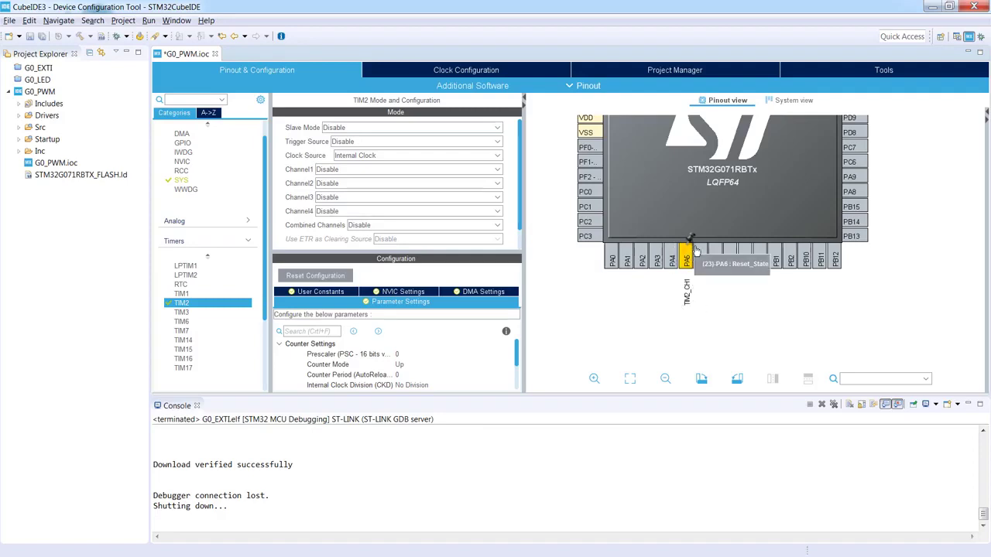
pyautogui.moveTo(694, 331)
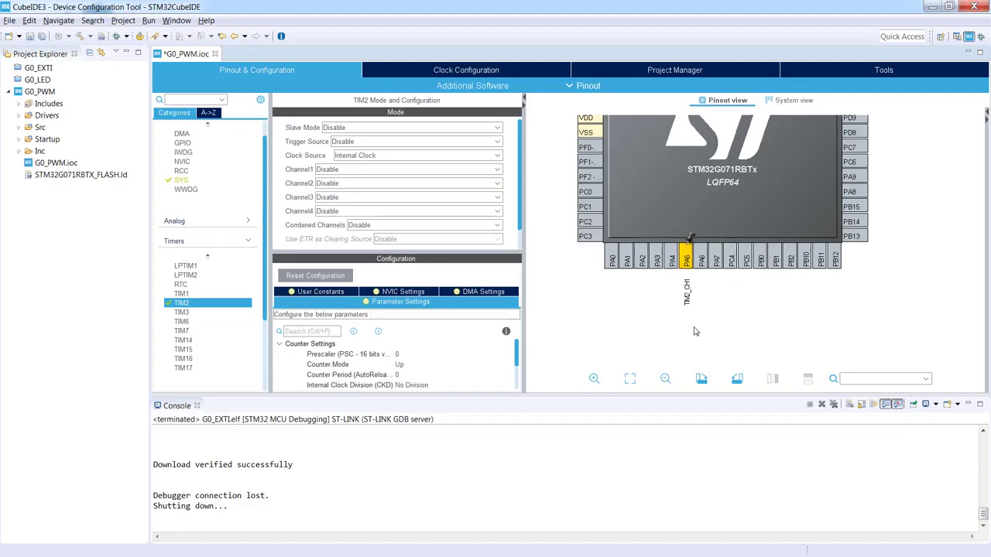
pyautogui.moveTo(696, 332)
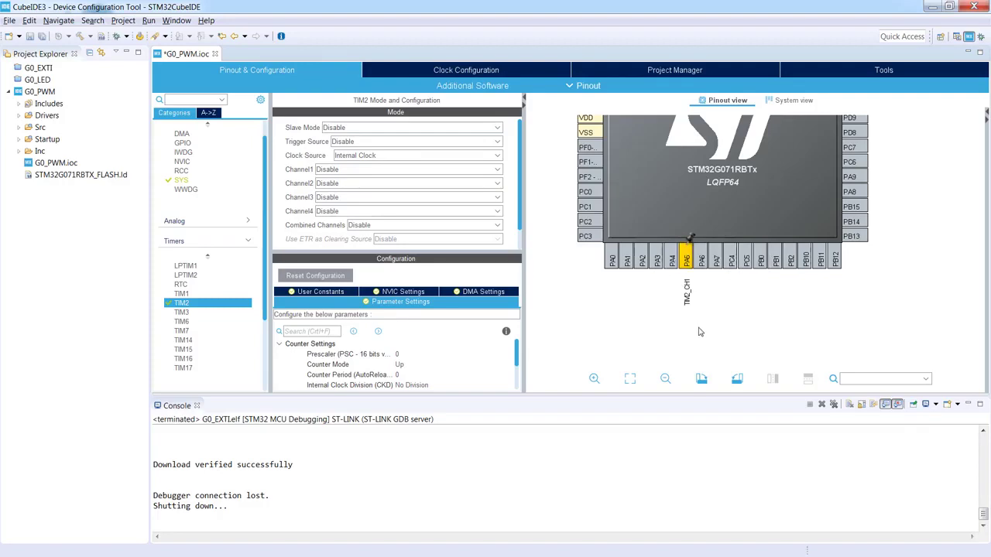
pyautogui.moveTo(702, 332)
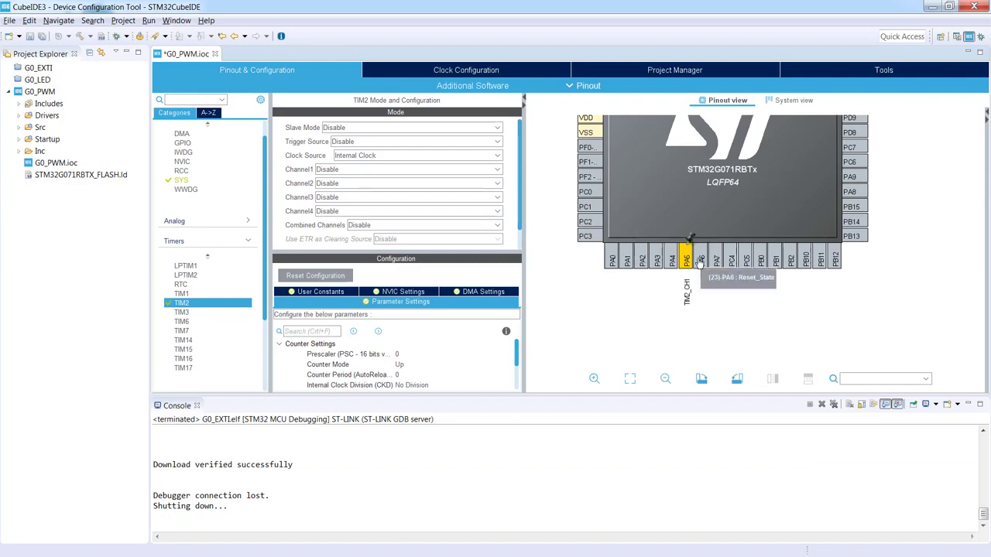
pyautogui.moveTo(394, 159)
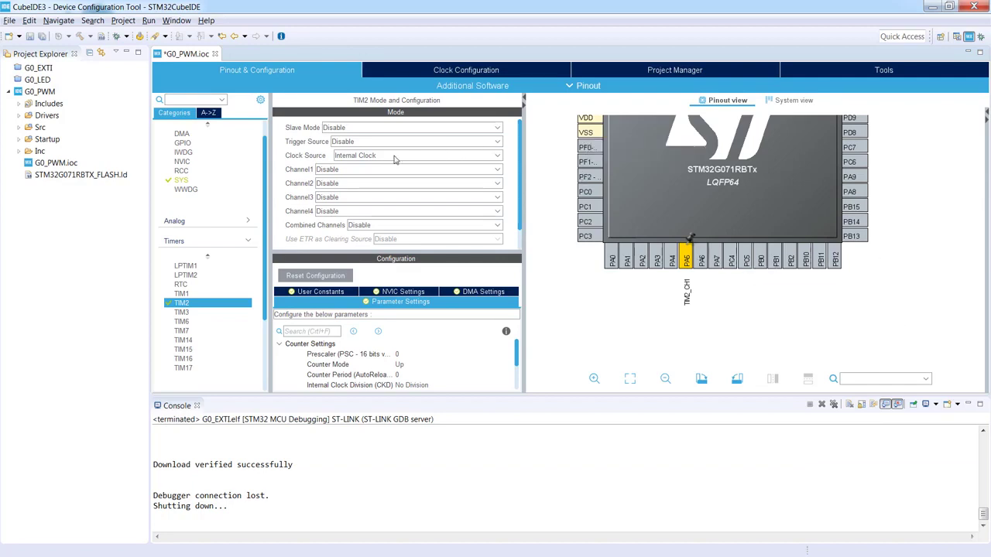
pyautogui.moveTo(404, 121)
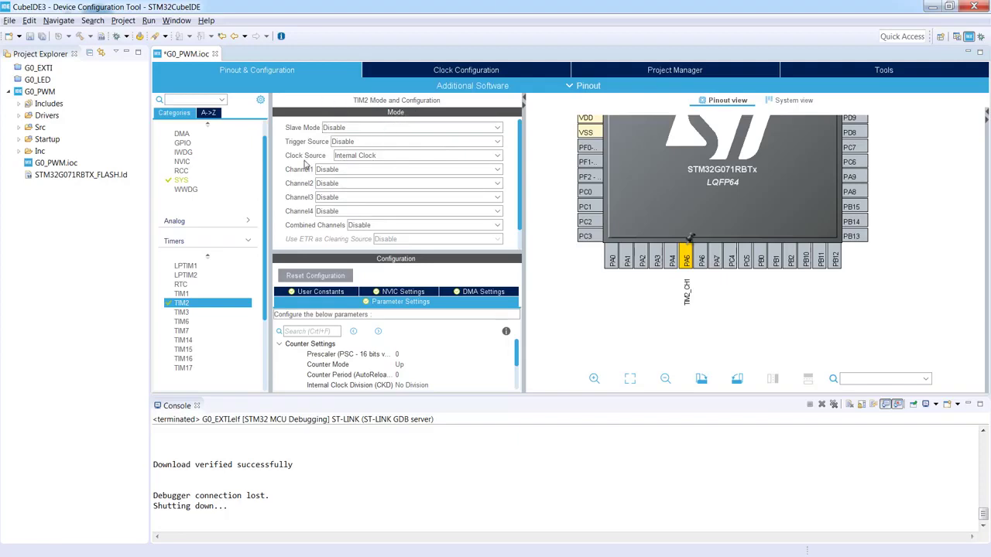
# - Switch TIM2 Channel1 to PWM Generation CH1, activating PA5 as its output
pyautogui.click(496, 169)
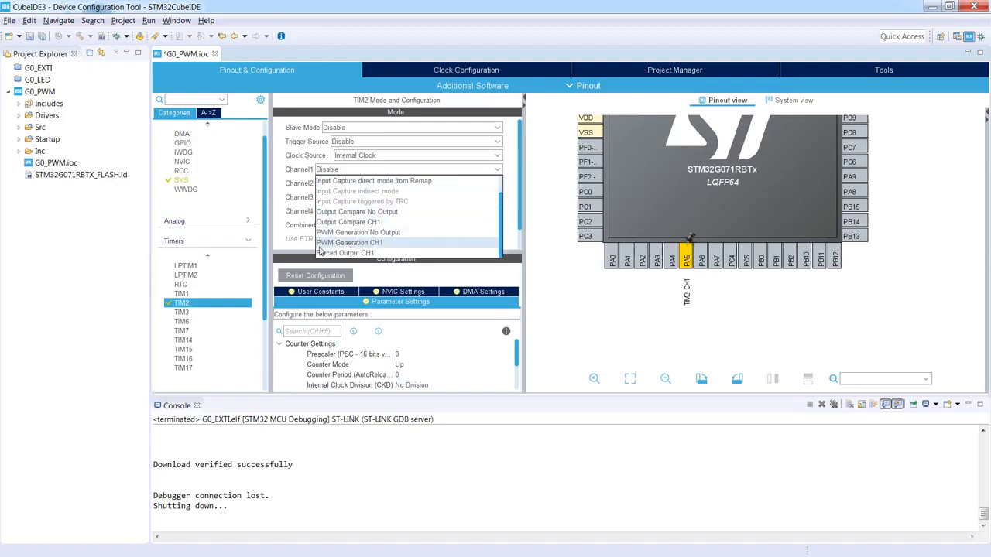
pyautogui.click(349, 242)
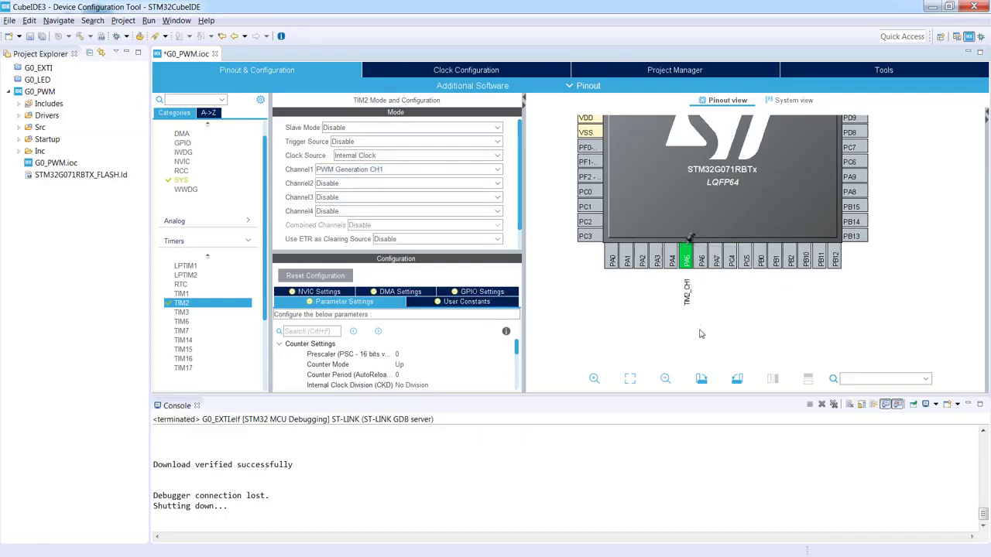
pyautogui.moveTo(724, 337)
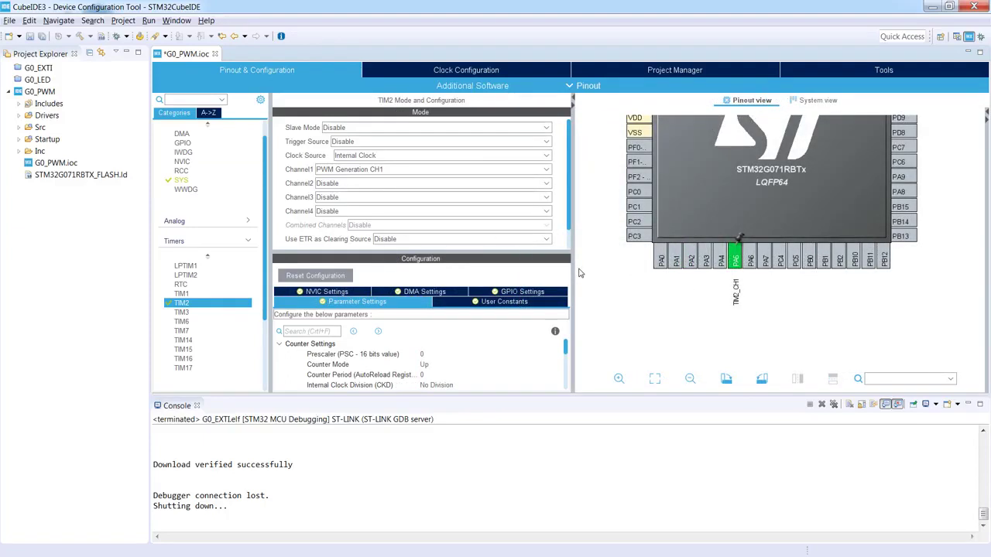
pyautogui.moveTo(572, 266)
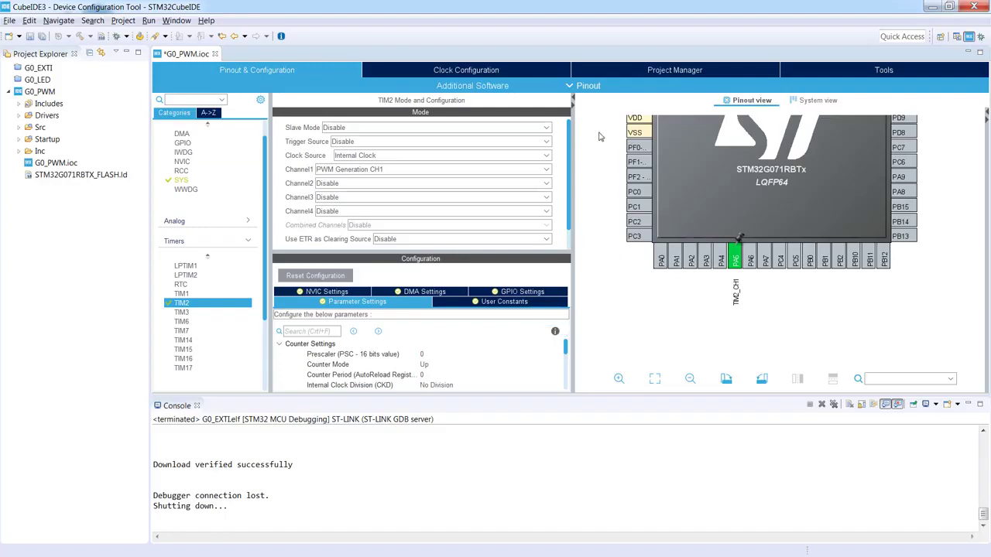
# - Open the Clock Configuration tree showing the 16 MHz HSI system clock
pyautogui.click(466, 70)
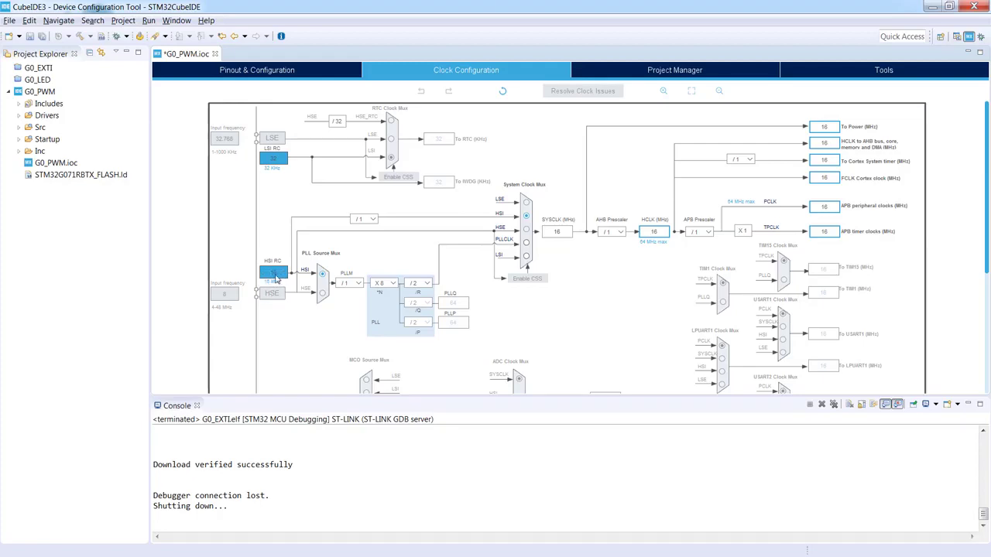
pyautogui.moveTo(474, 223)
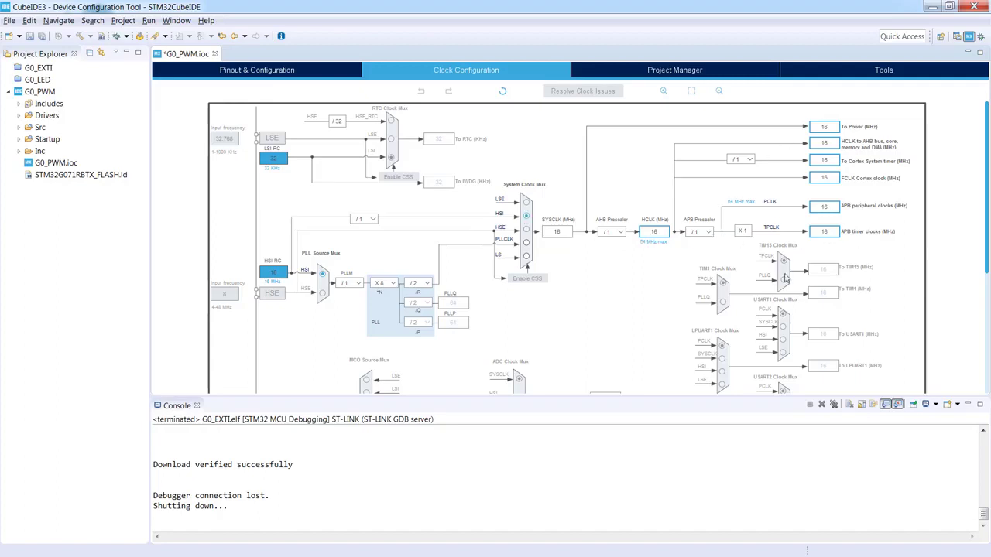
pyautogui.moveTo(787, 278)
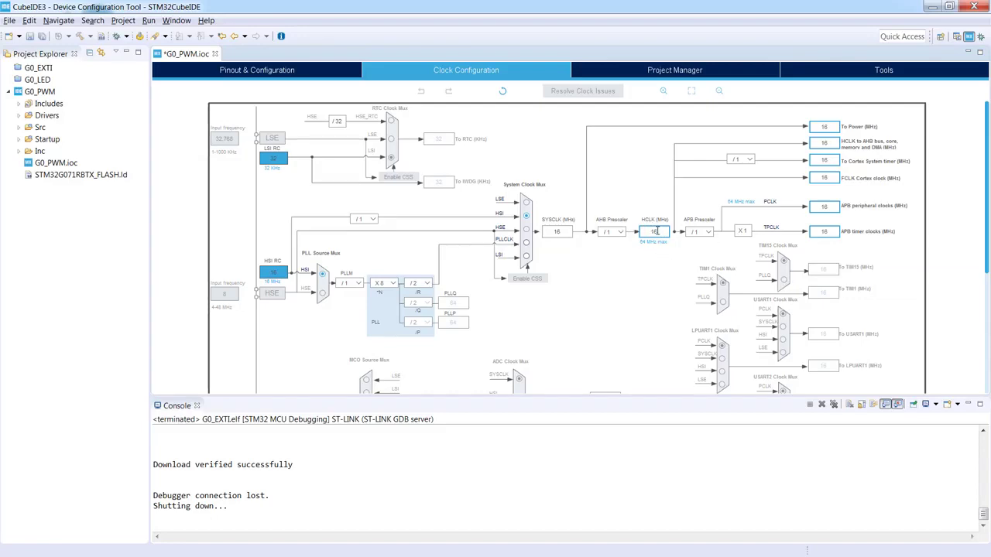
pyautogui.moveTo(655, 232)
pyautogui.write('8')
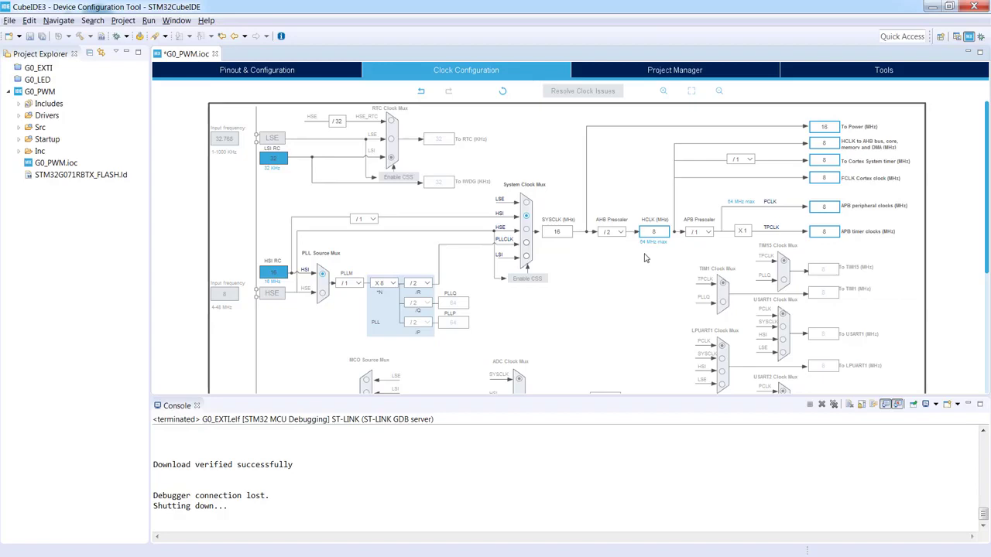
pyautogui.moveTo(663, 257)
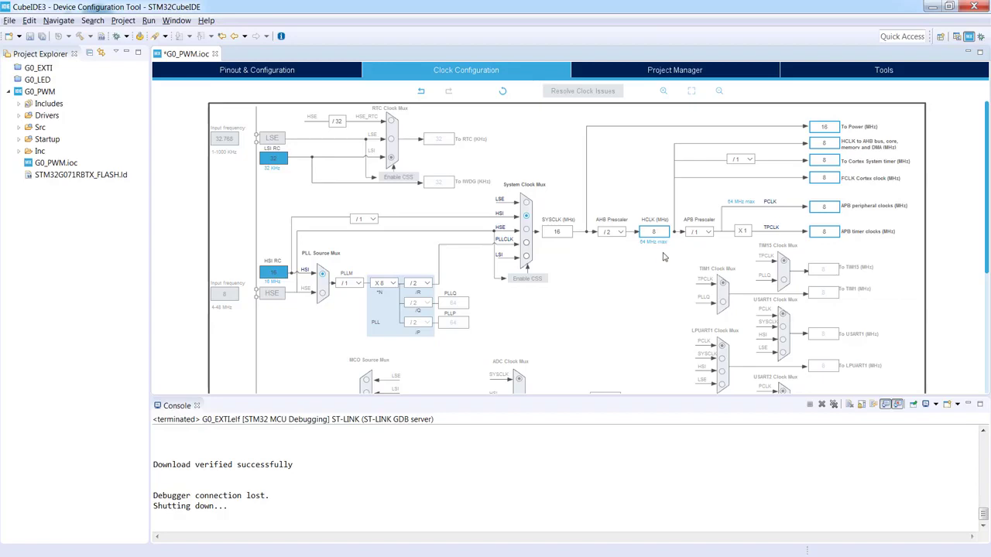
pyautogui.moveTo(663, 256)
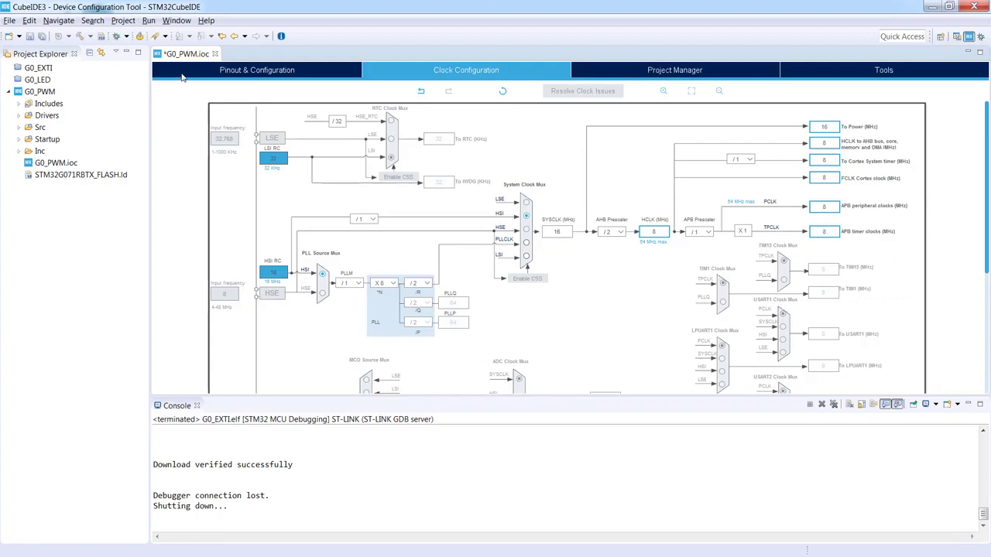
pyautogui.moveTo(347, 89)
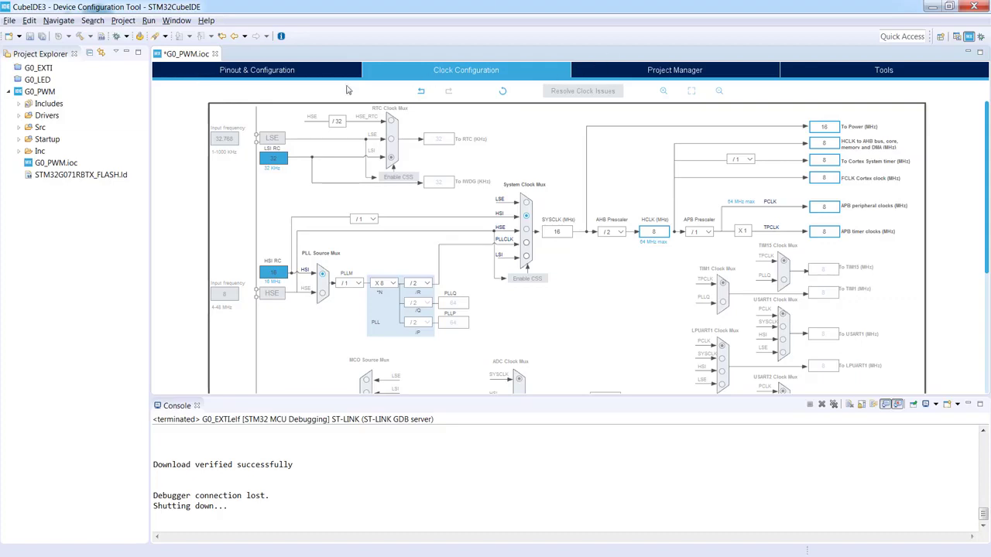
# - Back in Pinout & Configuration, enter 127 as the TIM2 Prescaler (PSC)
pyautogui.click(256, 69)
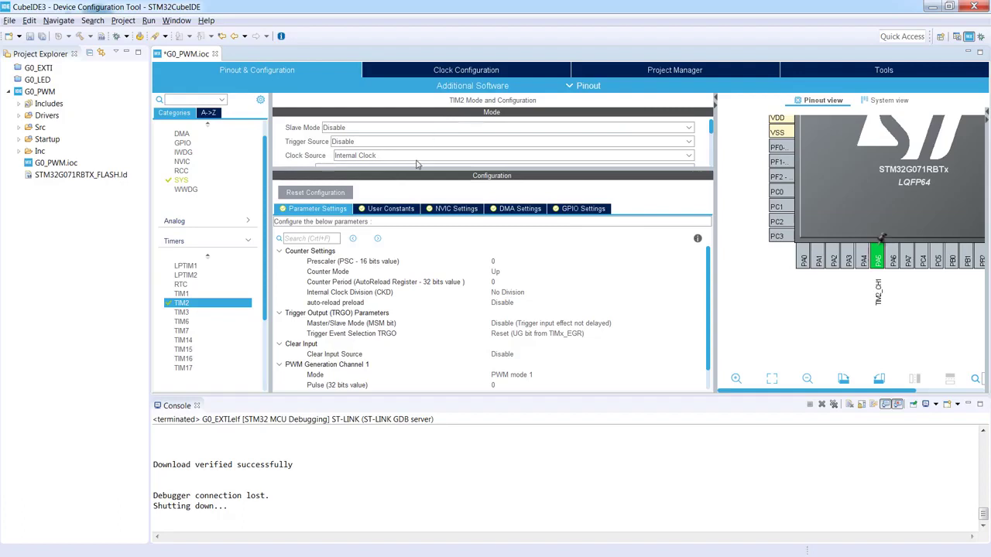
pyautogui.moveTo(315, 149)
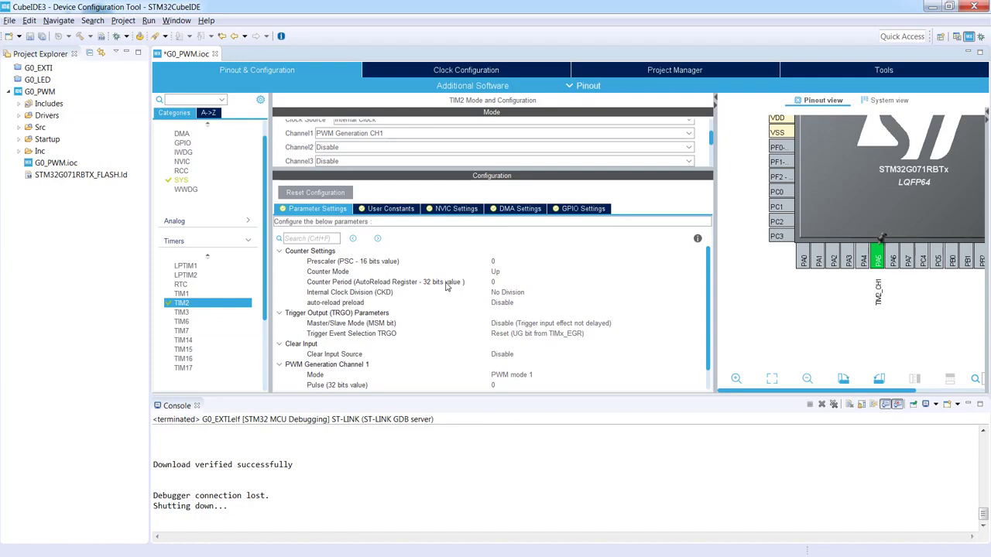
pyautogui.moveTo(441, 294)
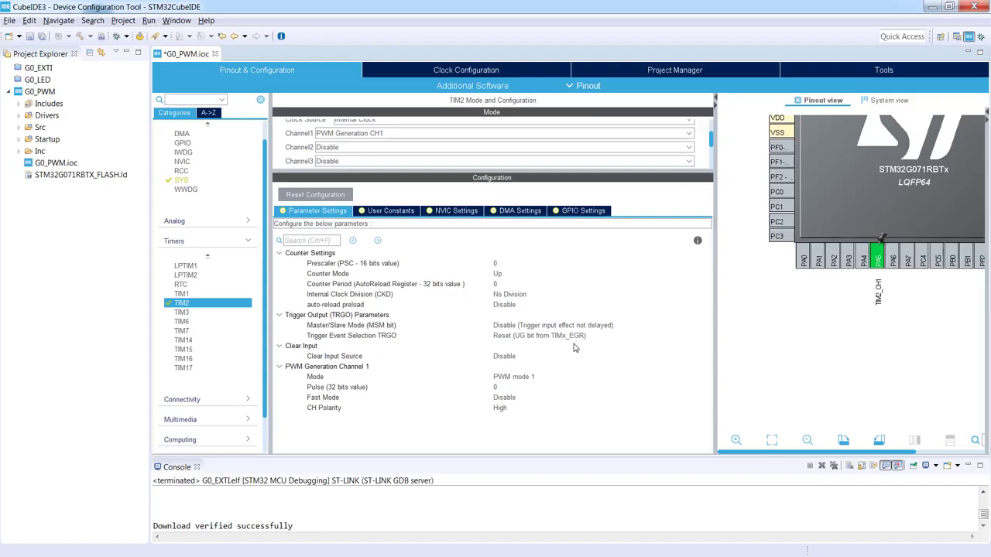
pyautogui.moveTo(338, 281)
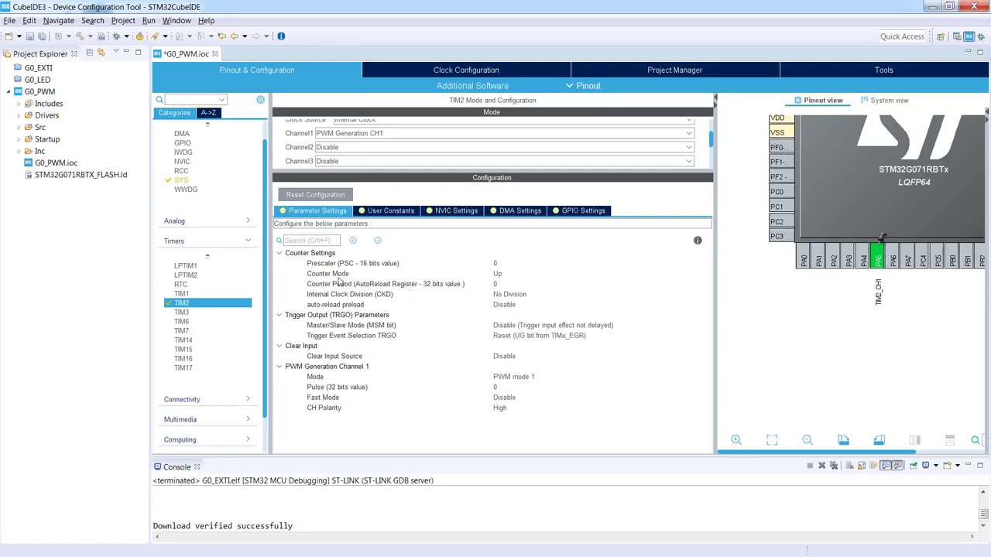
pyautogui.moveTo(325, 269)
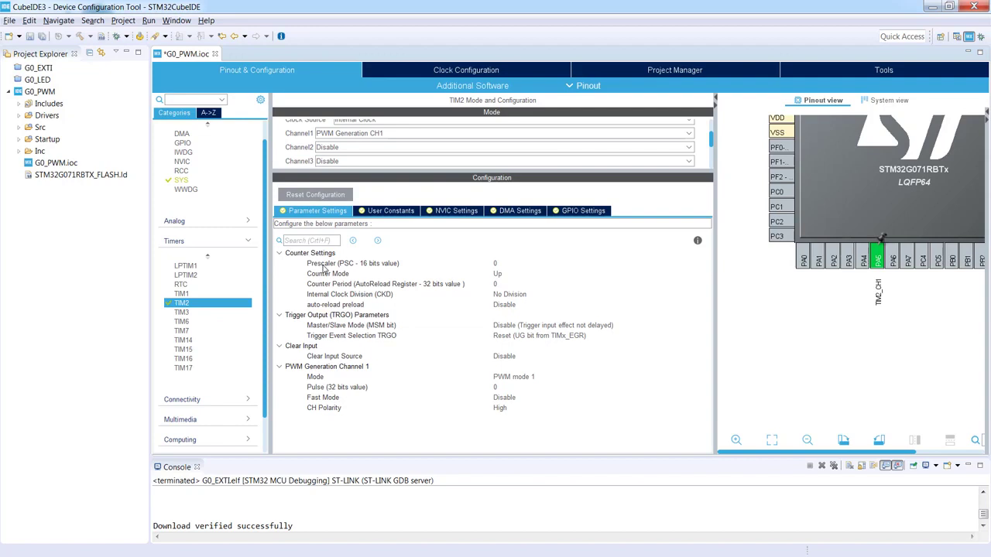
pyautogui.moveTo(539, 268)
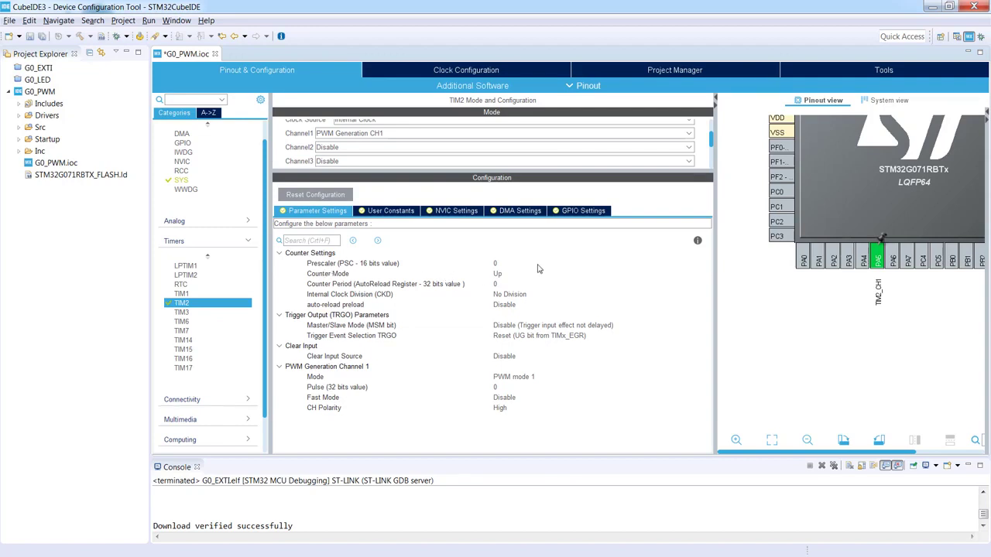
pyautogui.click(387, 263)
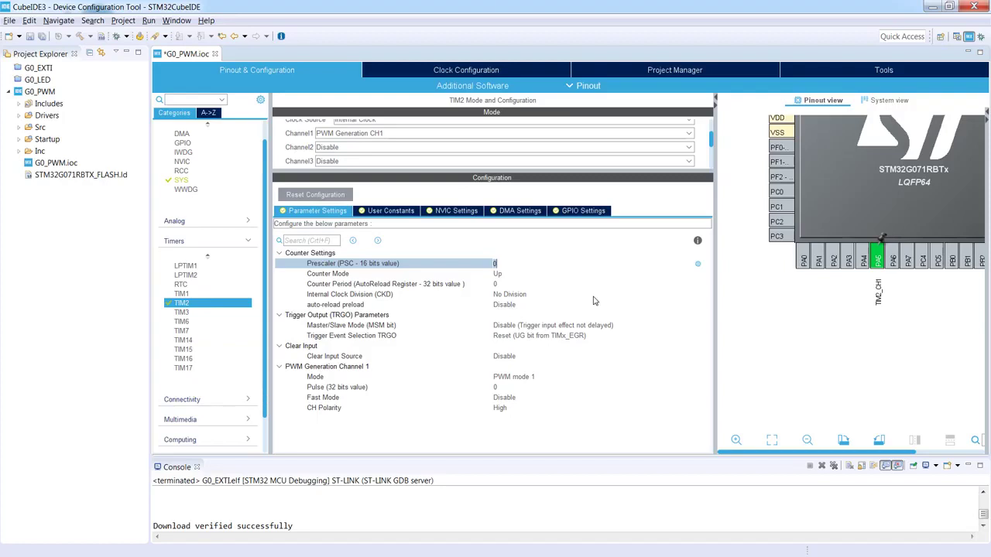
pyautogui.write('127')
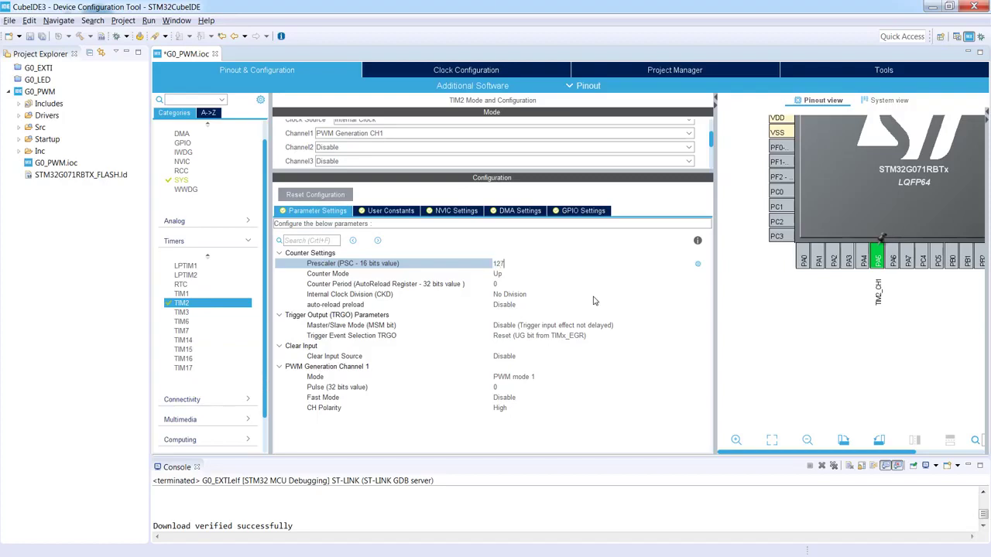
pyautogui.click(387, 273)
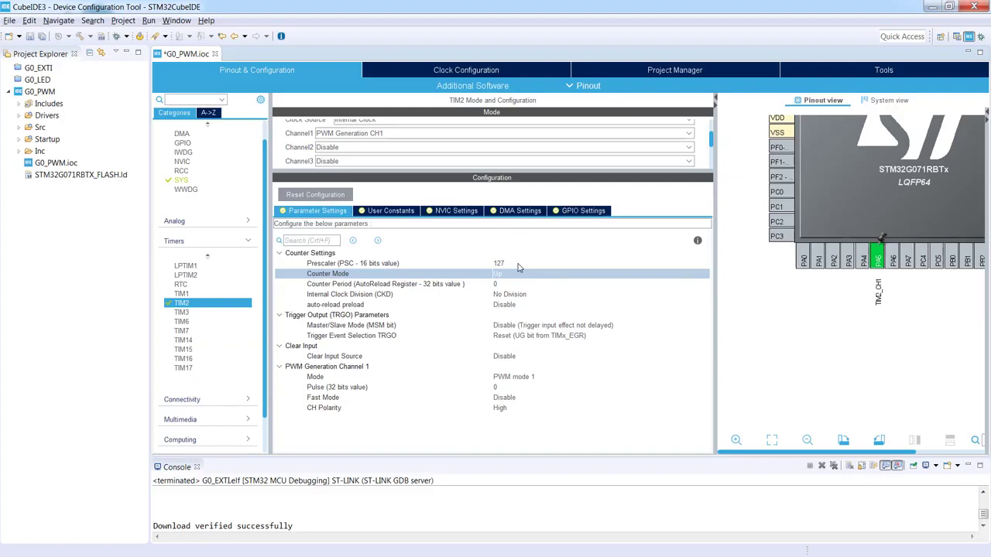
pyautogui.moveTo(516, 284)
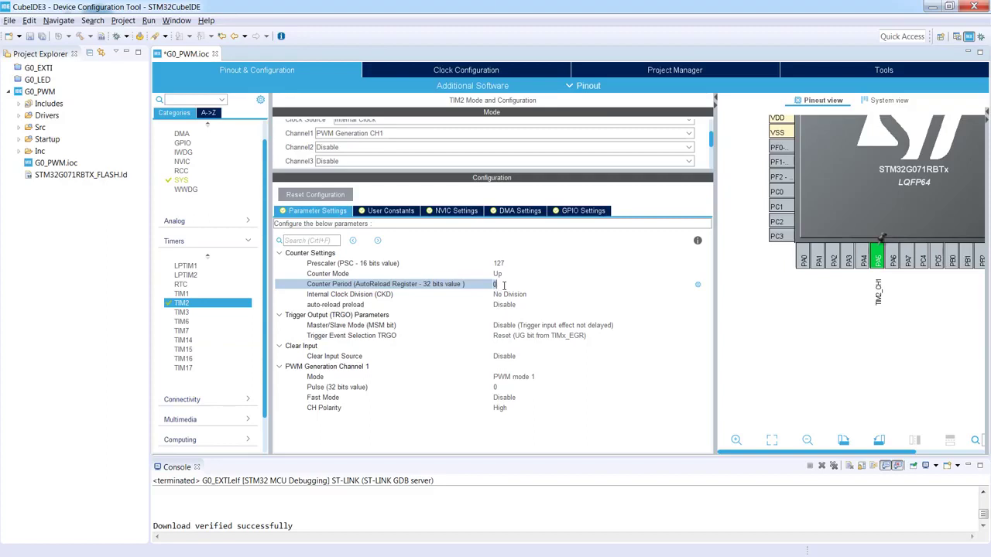
# - Enter 62499 as the TIM2 Counter Period (AutoReload Register)
pyautogui.write('6')
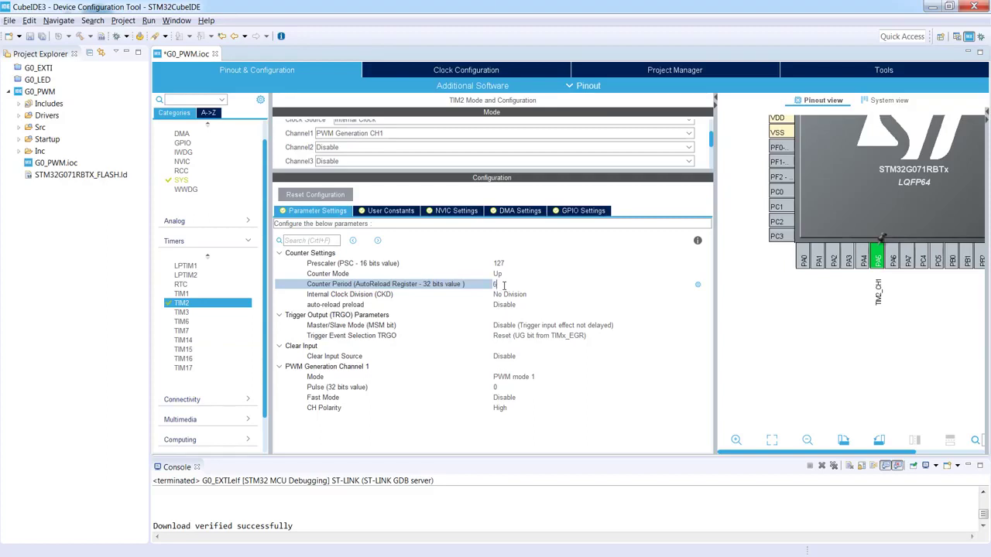
pyautogui.write('62499')
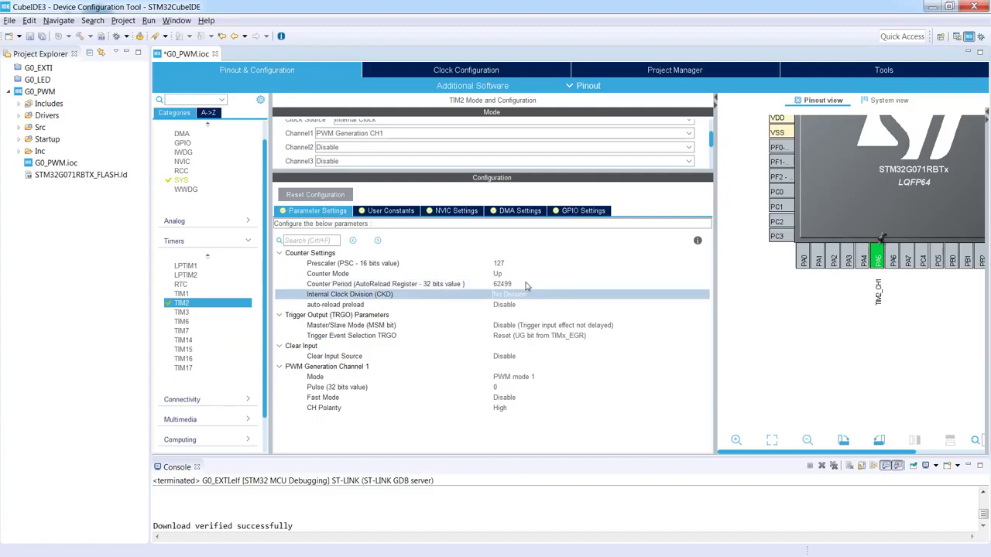
pyautogui.moveTo(501, 273)
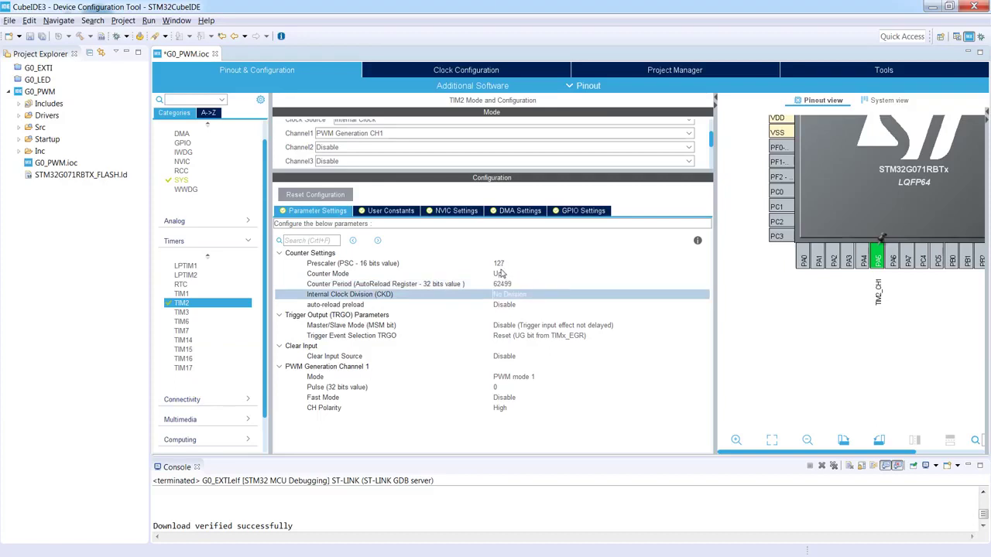
pyautogui.moveTo(522, 287)
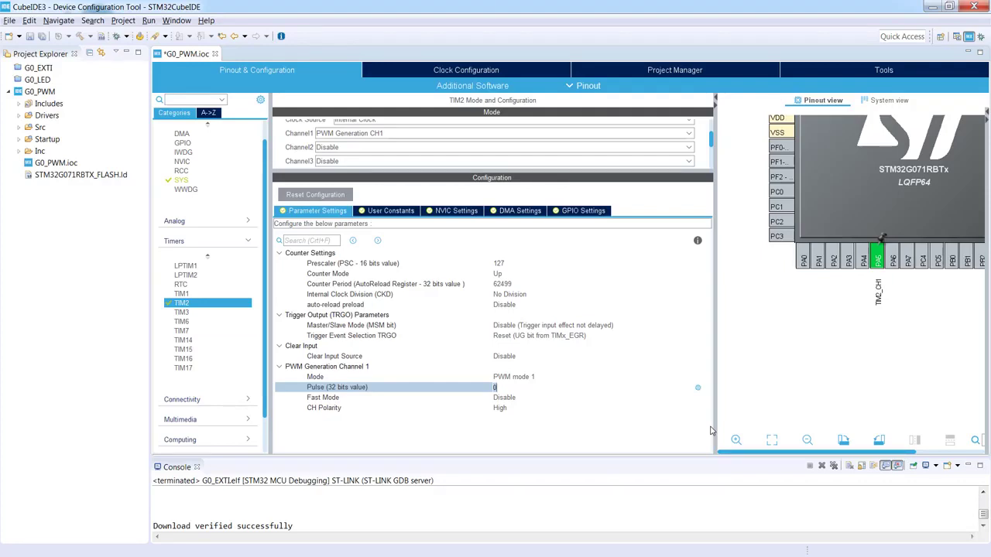
# - Set the TIM2 channel 1 PWM pulse to 31250 and save the configuration
pyautogui.write('3125')
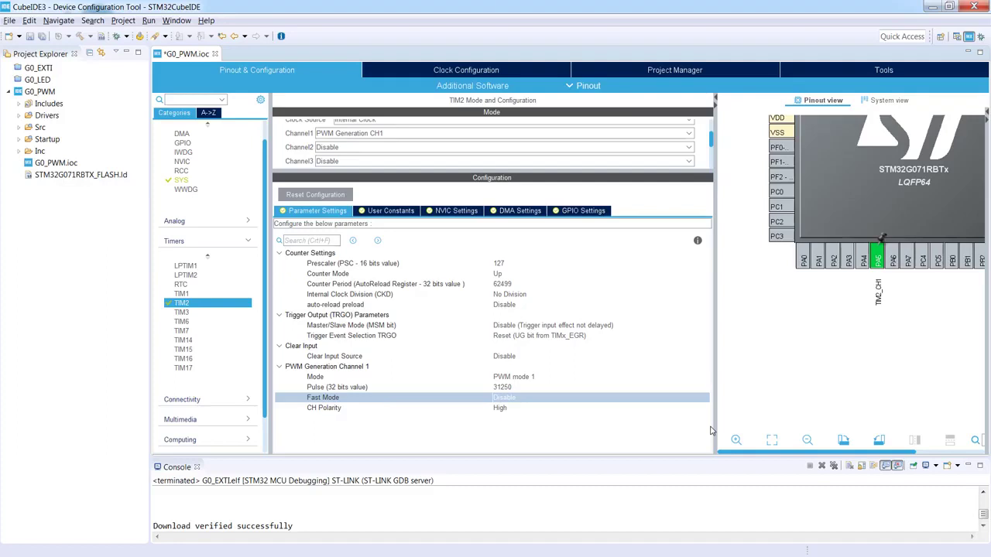
pyautogui.press('ctrl+s')
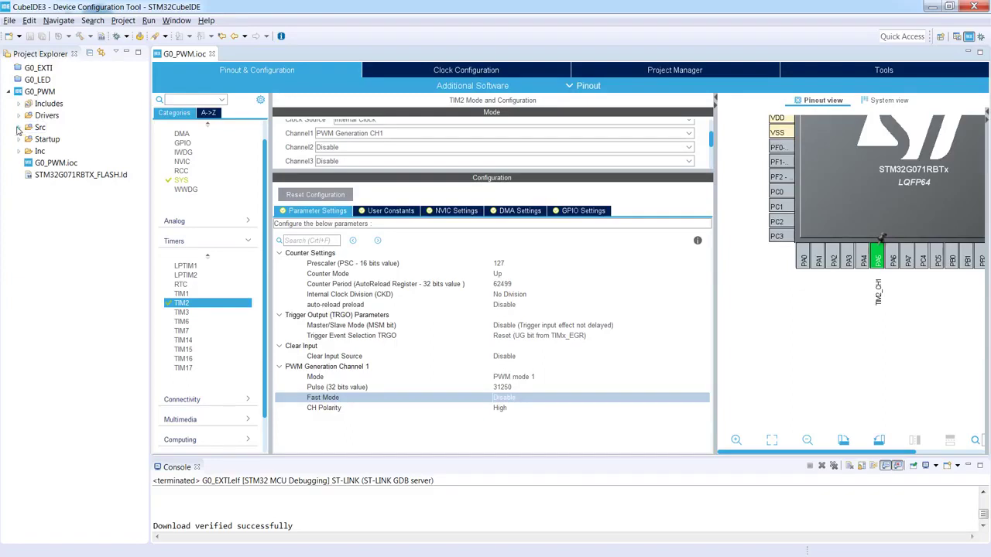
# - Expand the Src folder and scroll main.c down to the USER CODE BEGIN 2 section
pyautogui.click(19, 127)
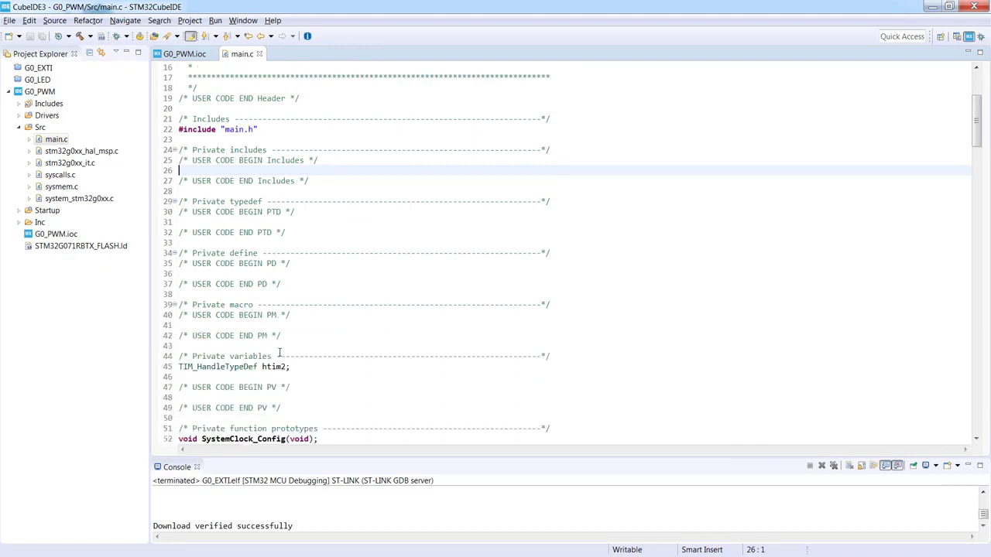
pyautogui.scroll(-3)
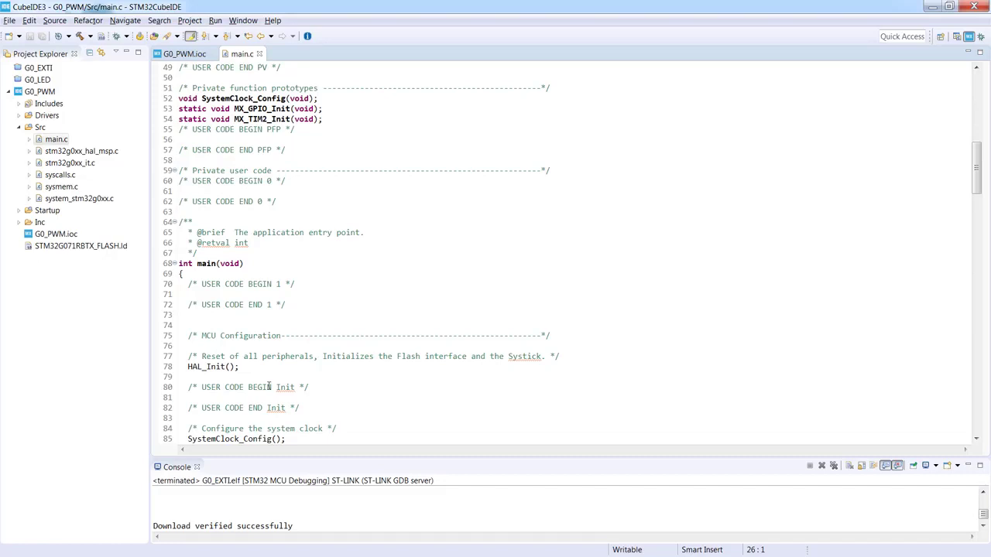
pyautogui.scroll(-3)
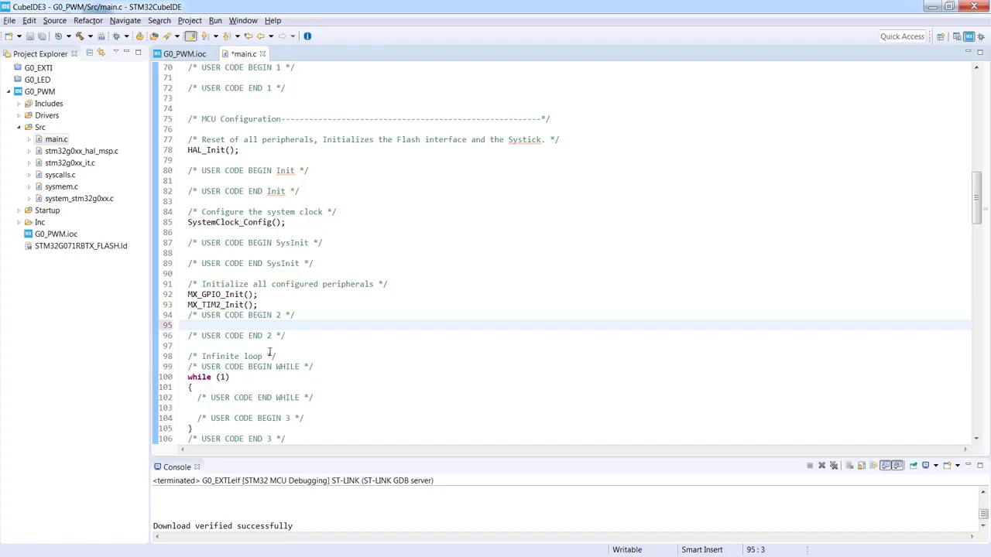
pyautogui.moveTo(256, 387)
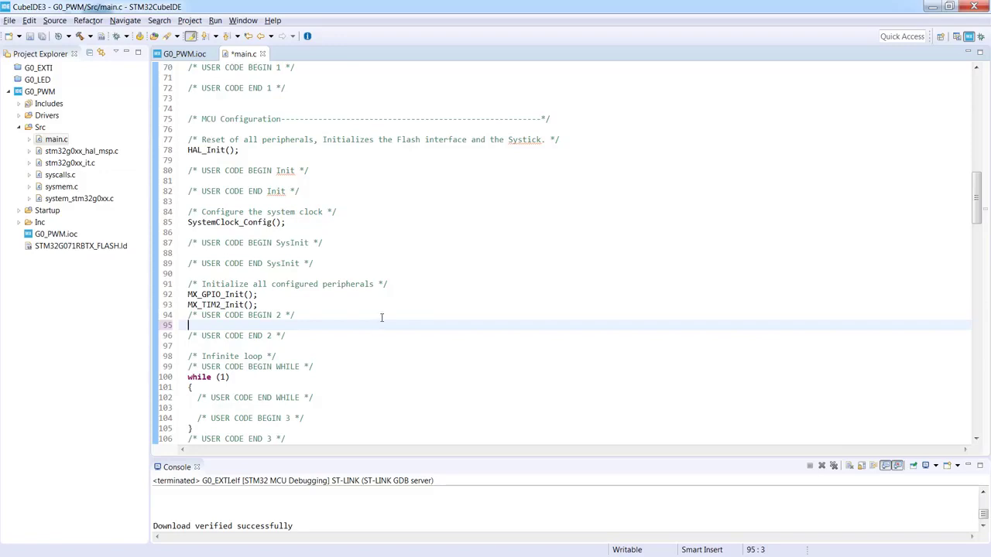
# - Add HAL_TIM_PWM_Start(&htim2, TIM_CHANNEL_1); in USER CODE BEGIN 2 and save main.c
pyautogui.write('HAL_TIM')
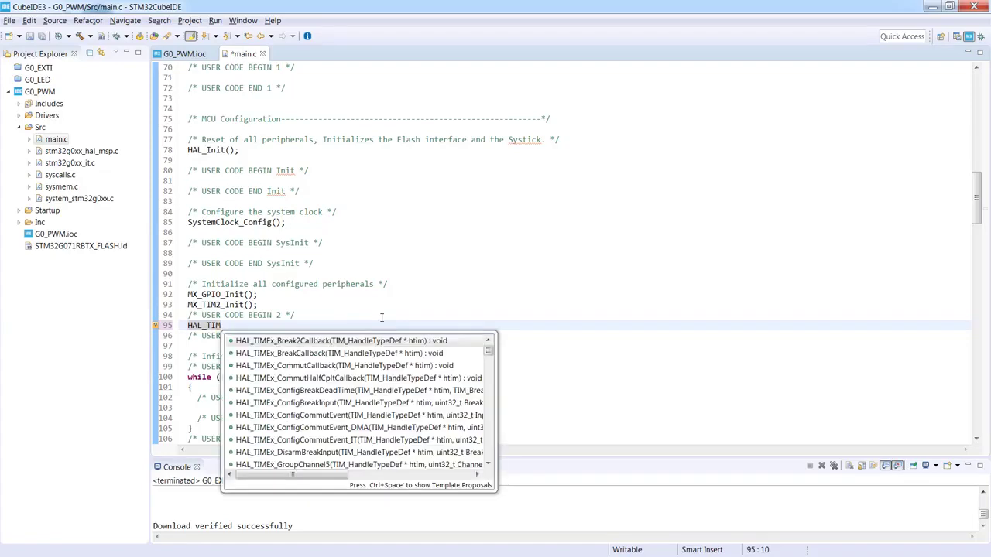
pyautogui.press('Escape')
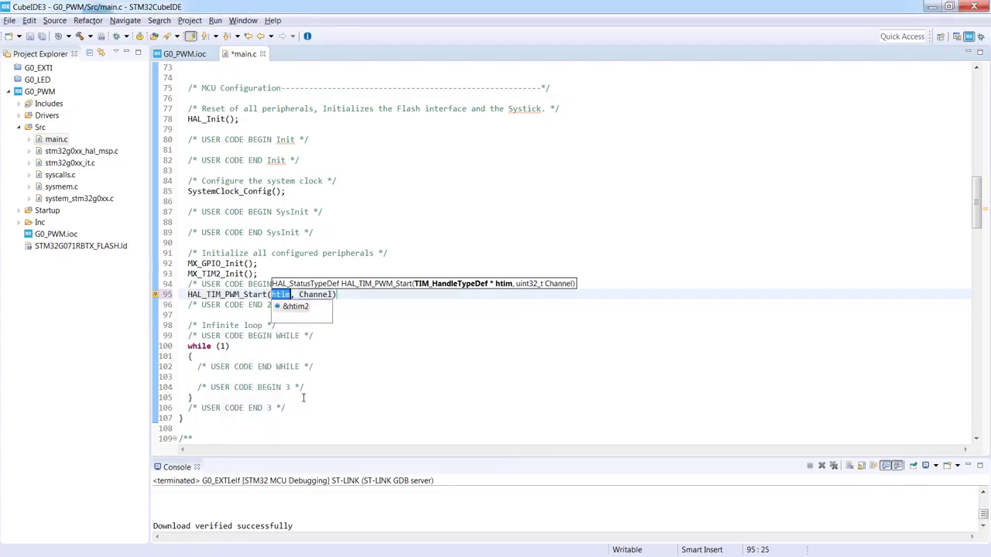
pyautogui.moveTo(332, 402)
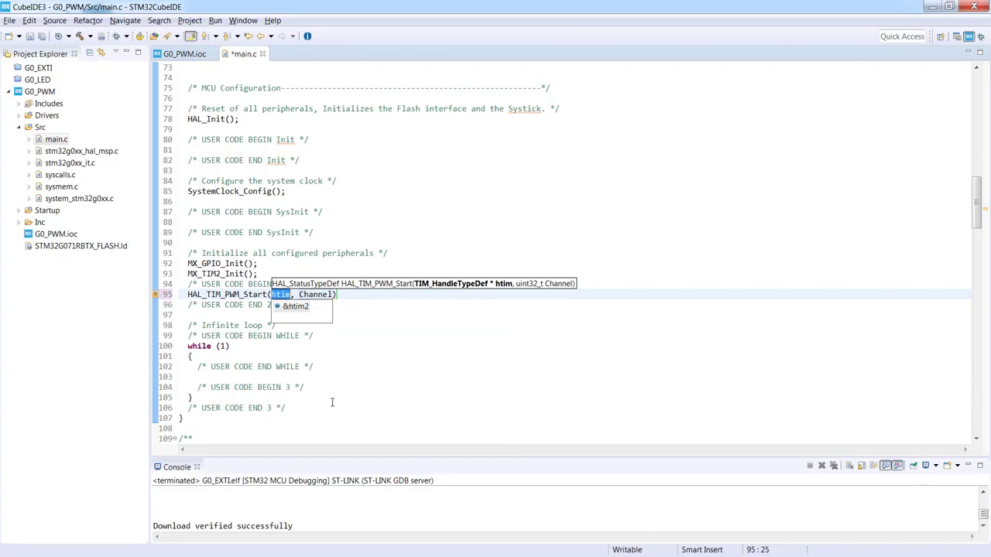
pyautogui.moveTo(296, 306)
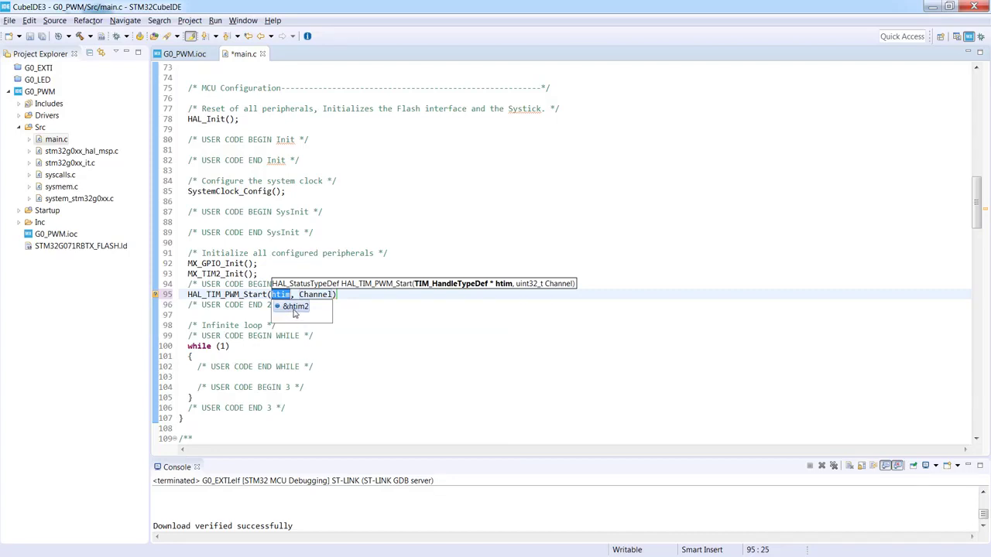
pyautogui.moveTo(300, 313)
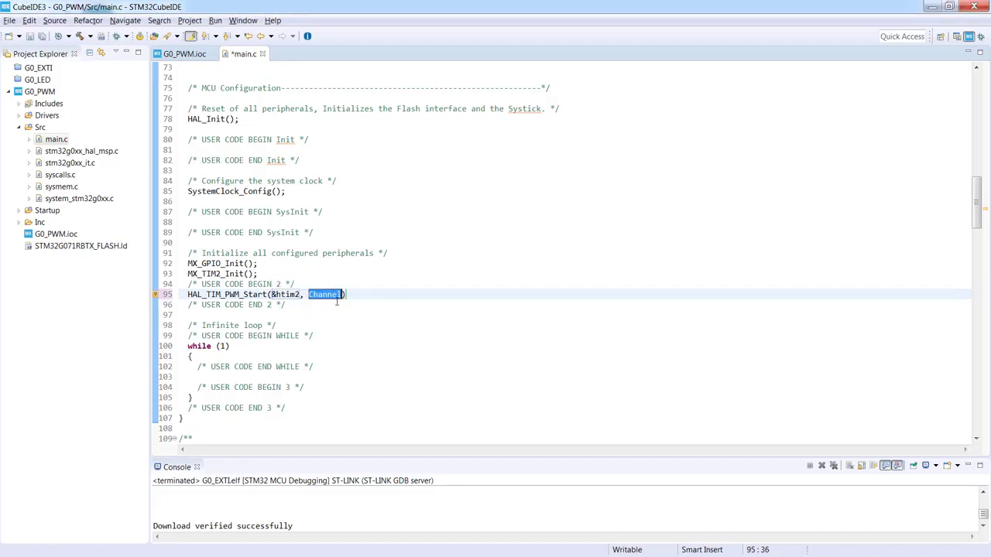
pyautogui.write('TIM_')
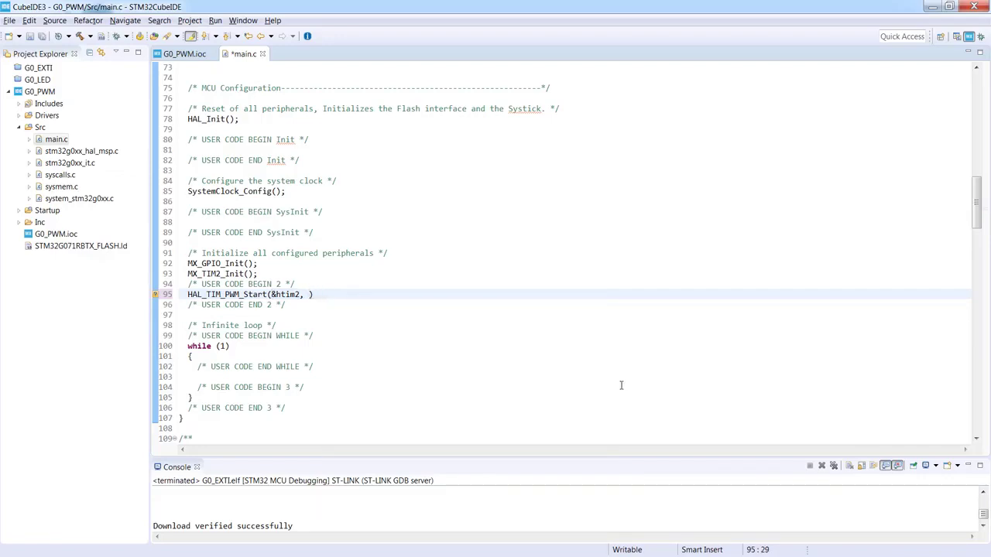
pyautogui.write('TIM_')
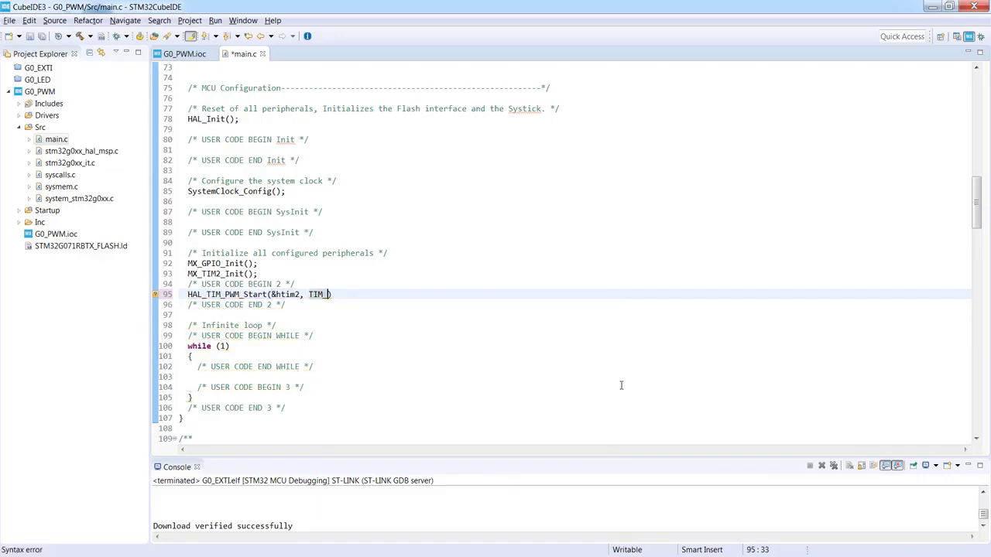
pyautogui.write('CHANNEL_')
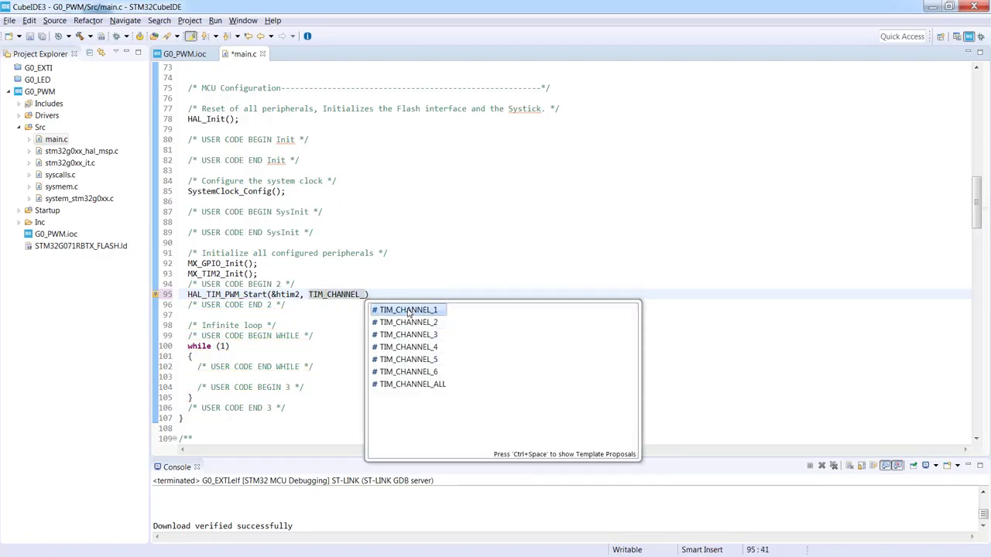
pyautogui.doubleClick(407, 309)
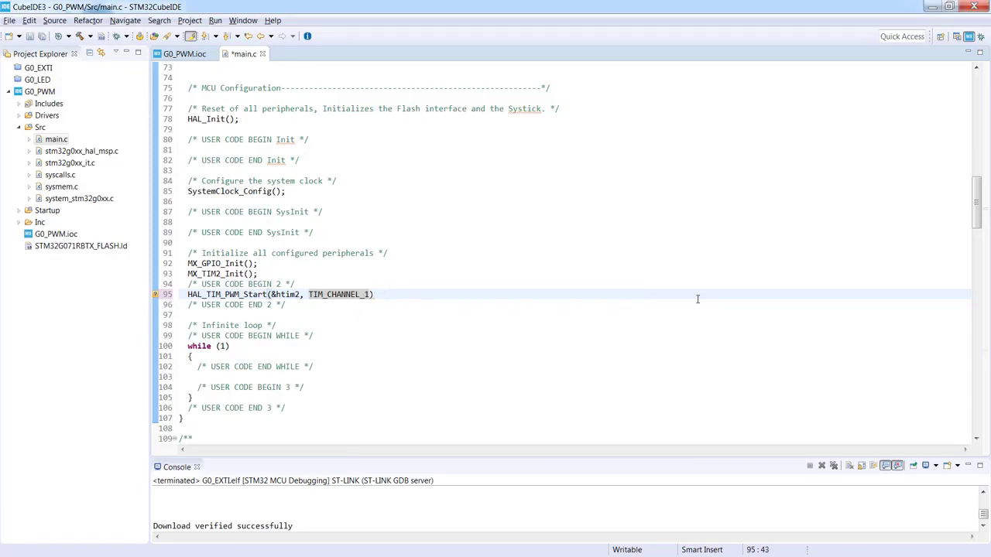
pyautogui.write(';')
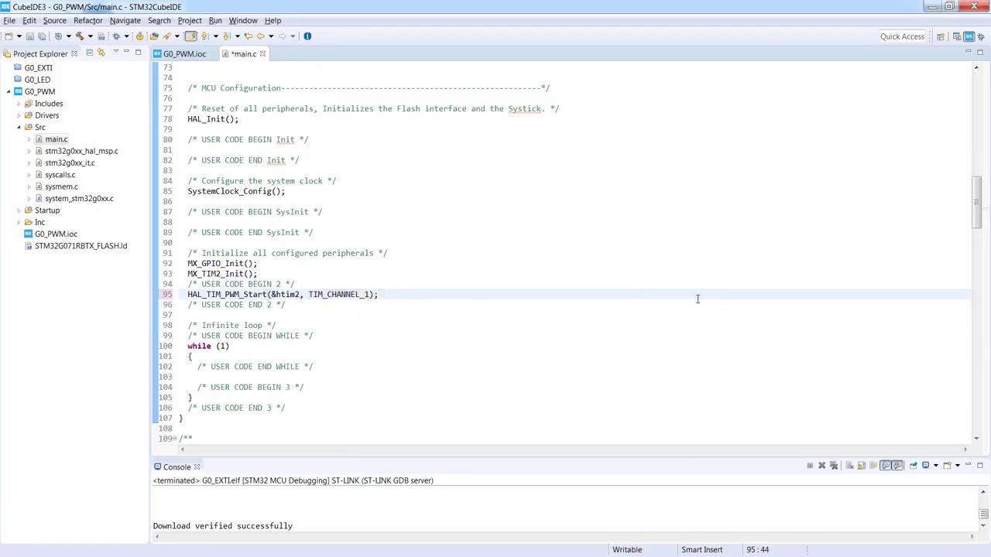
pyautogui.press('ctrl+s')
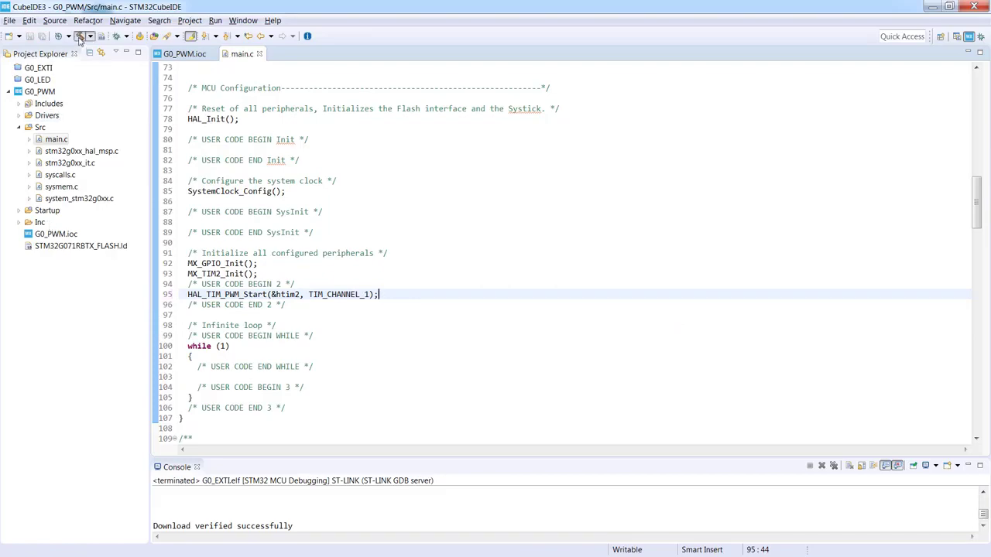
# - Build G0_PWM with the hammer button, finishing with 0 errors and 0 warnings
pyautogui.click(80, 36)
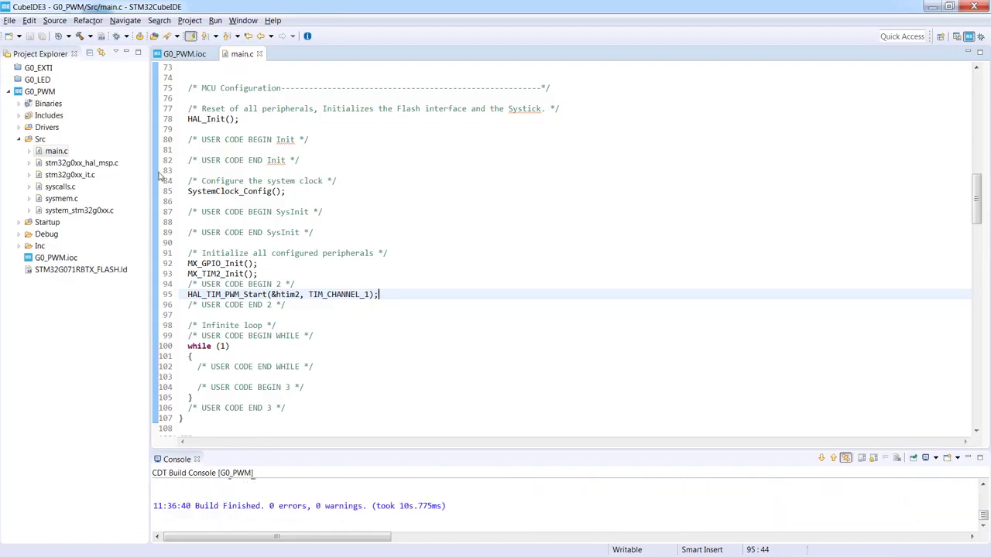
pyautogui.moveTo(120, 36)
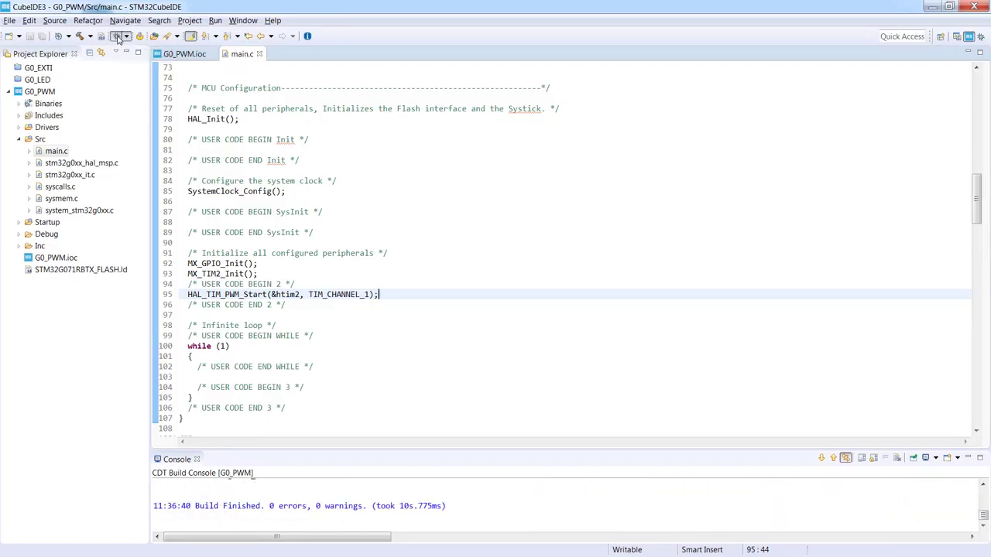
# - Debug G0_PWM as an STM32 MCU C/C++ Application with the default launch configuration
pyautogui.click(120, 37)
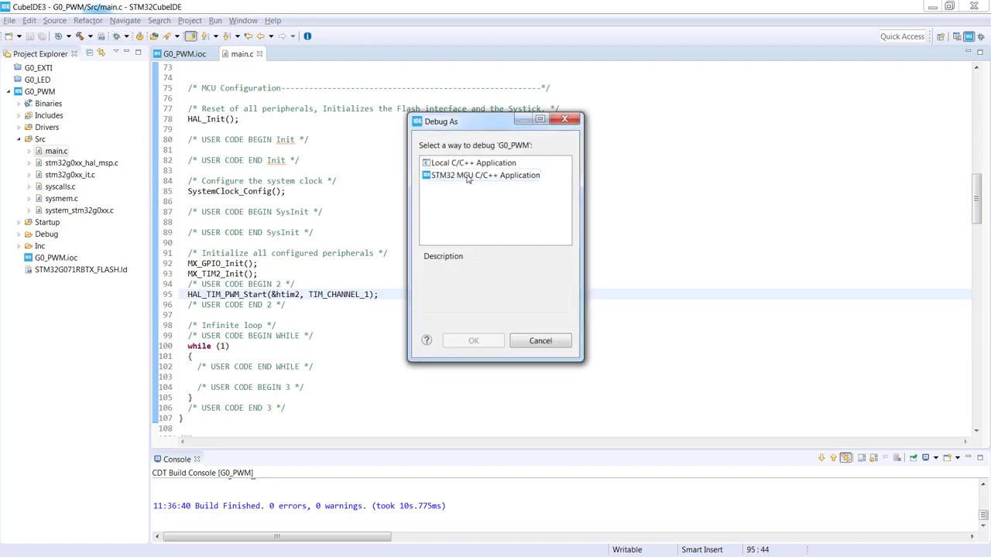
pyautogui.click(486, 175)
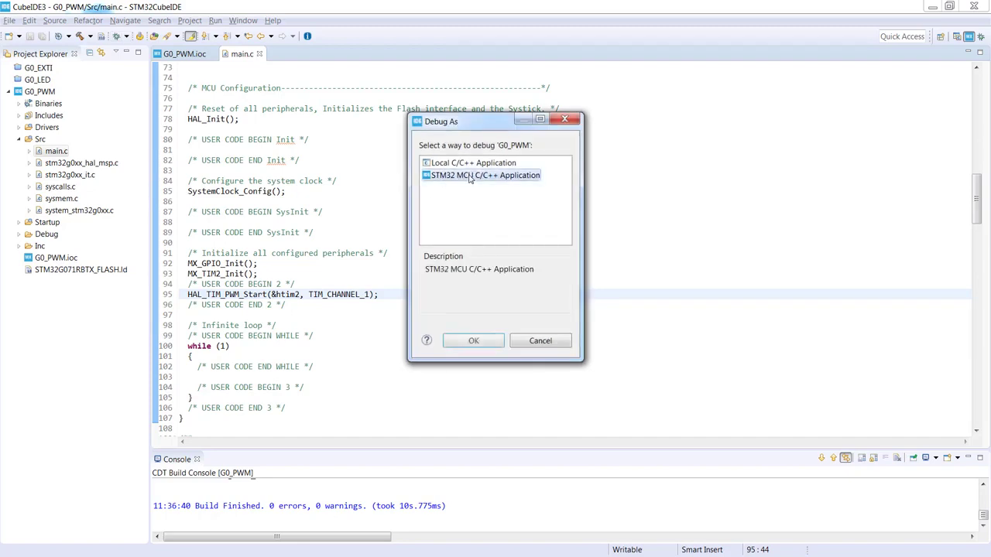
pyautogui.click(472, 340)
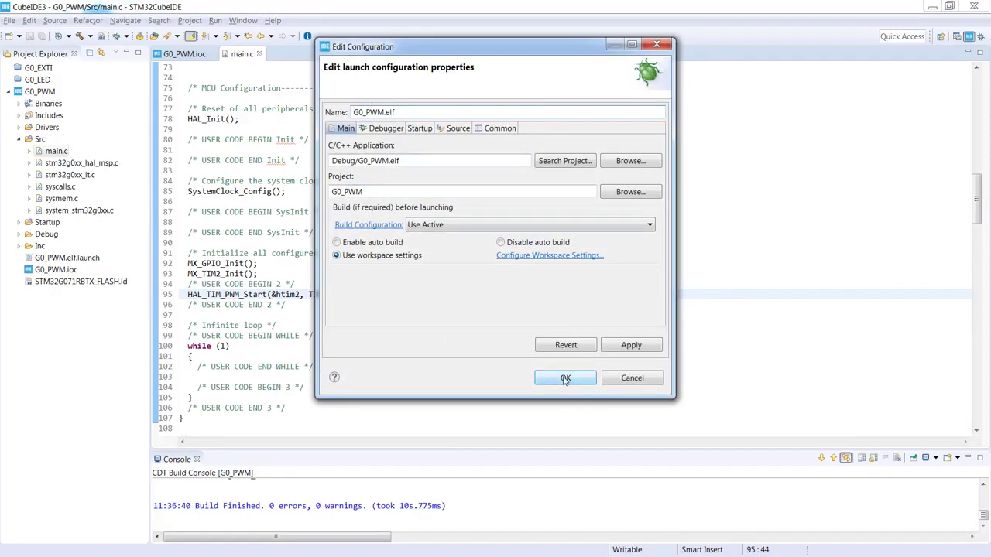
pyautogui.click(565, 377)
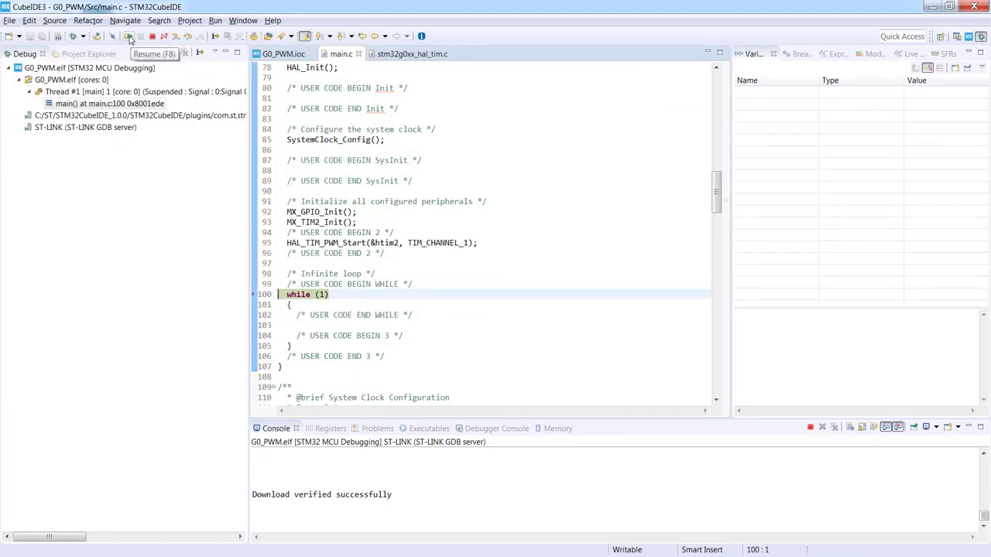
# - Resume the G0_PWM firmware halted at main.c line 100 so it runs
pyautogui.click(131, 36)
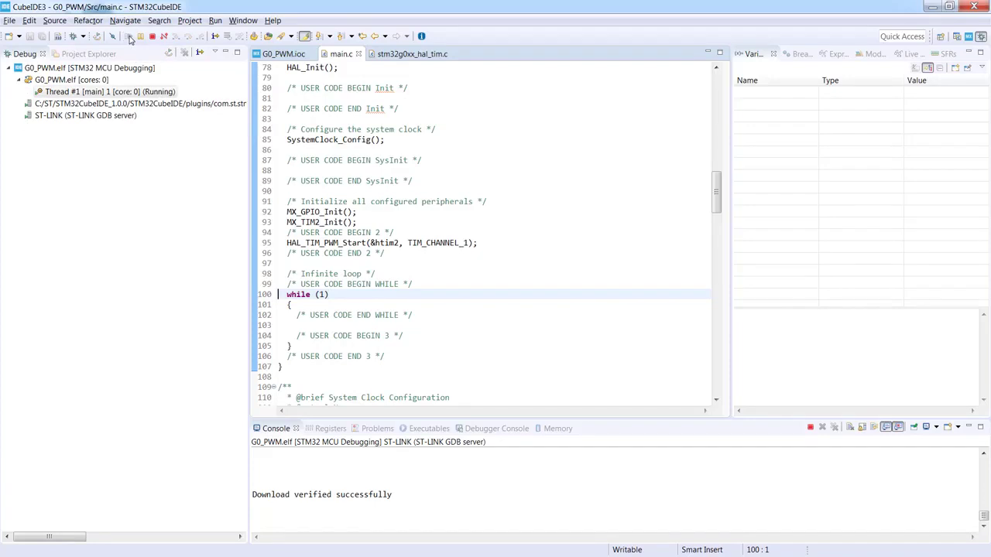
pyautogui.moveTo(141, 36)
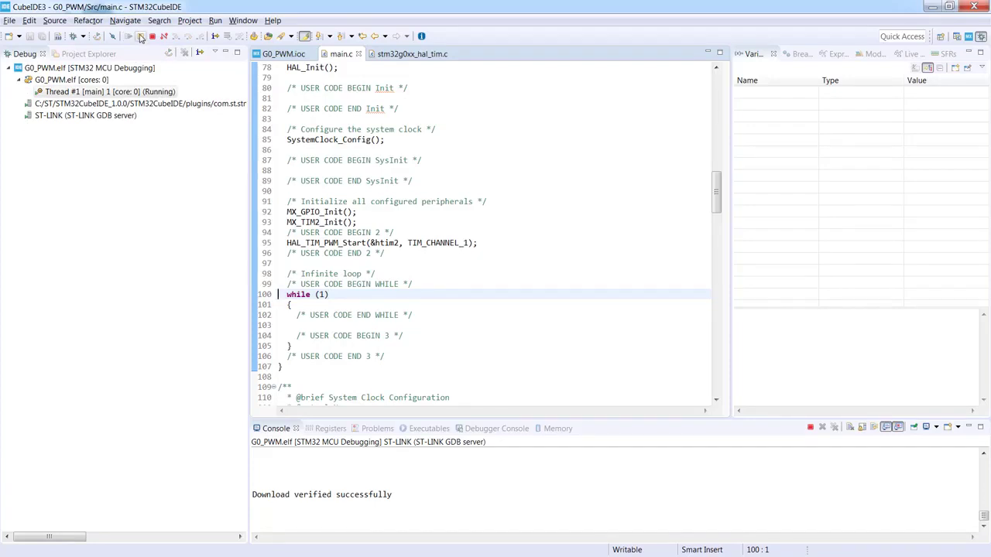
pyautogui.moveTo(141, 36)
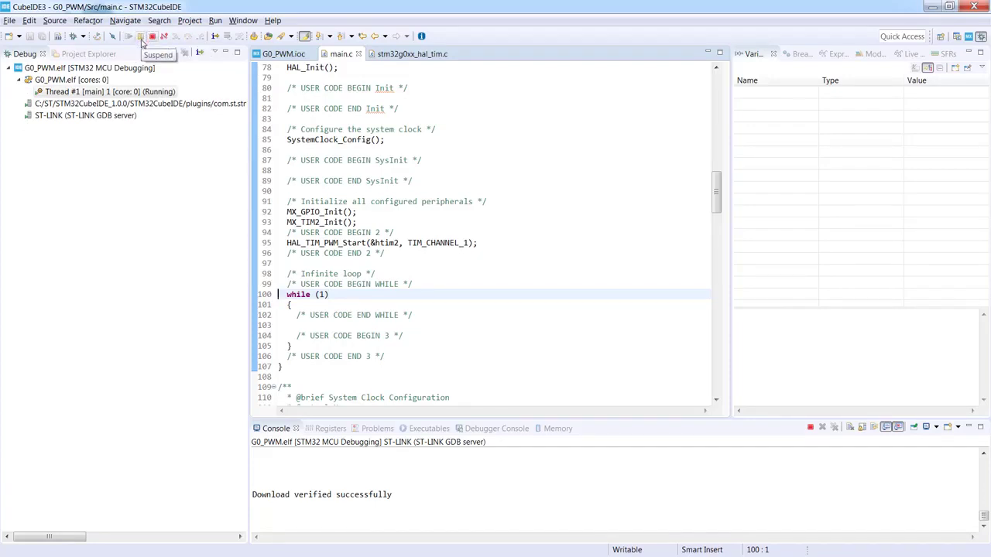
pyautogui.moveTo(153, 37)
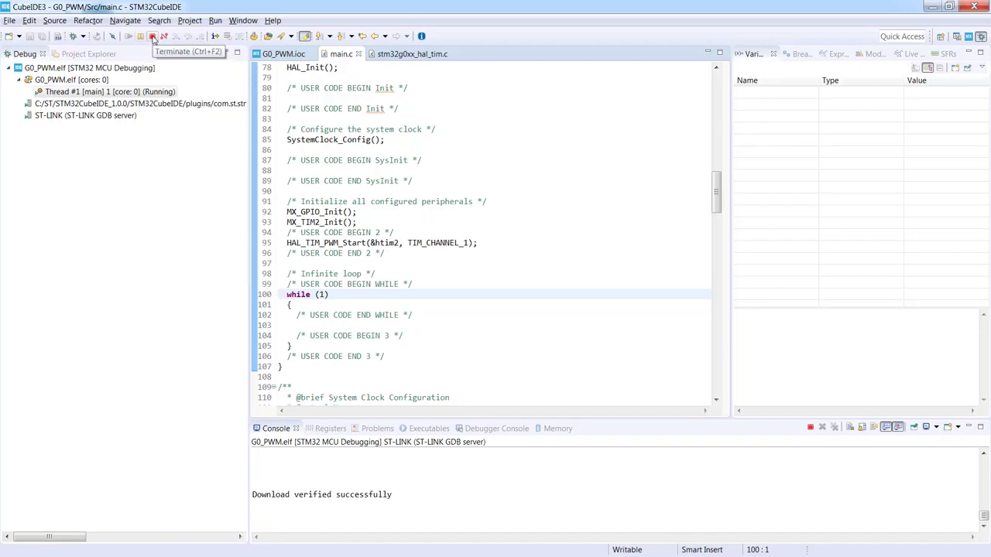